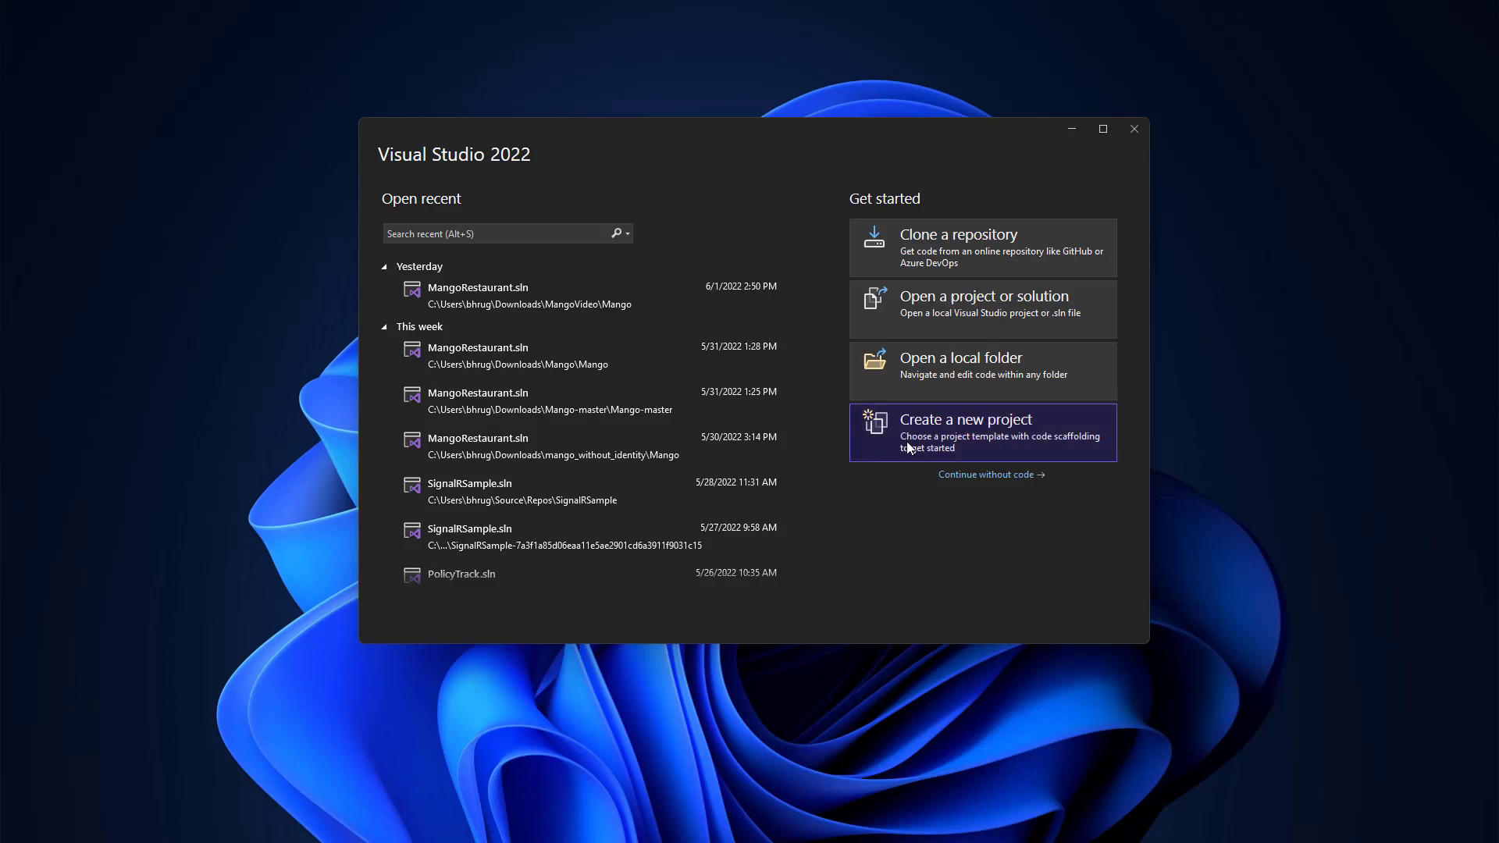
- Create the ASP.NET Core Web API project WebApplication3 on .NET 6.0, keeping default settings
click(984, 433)
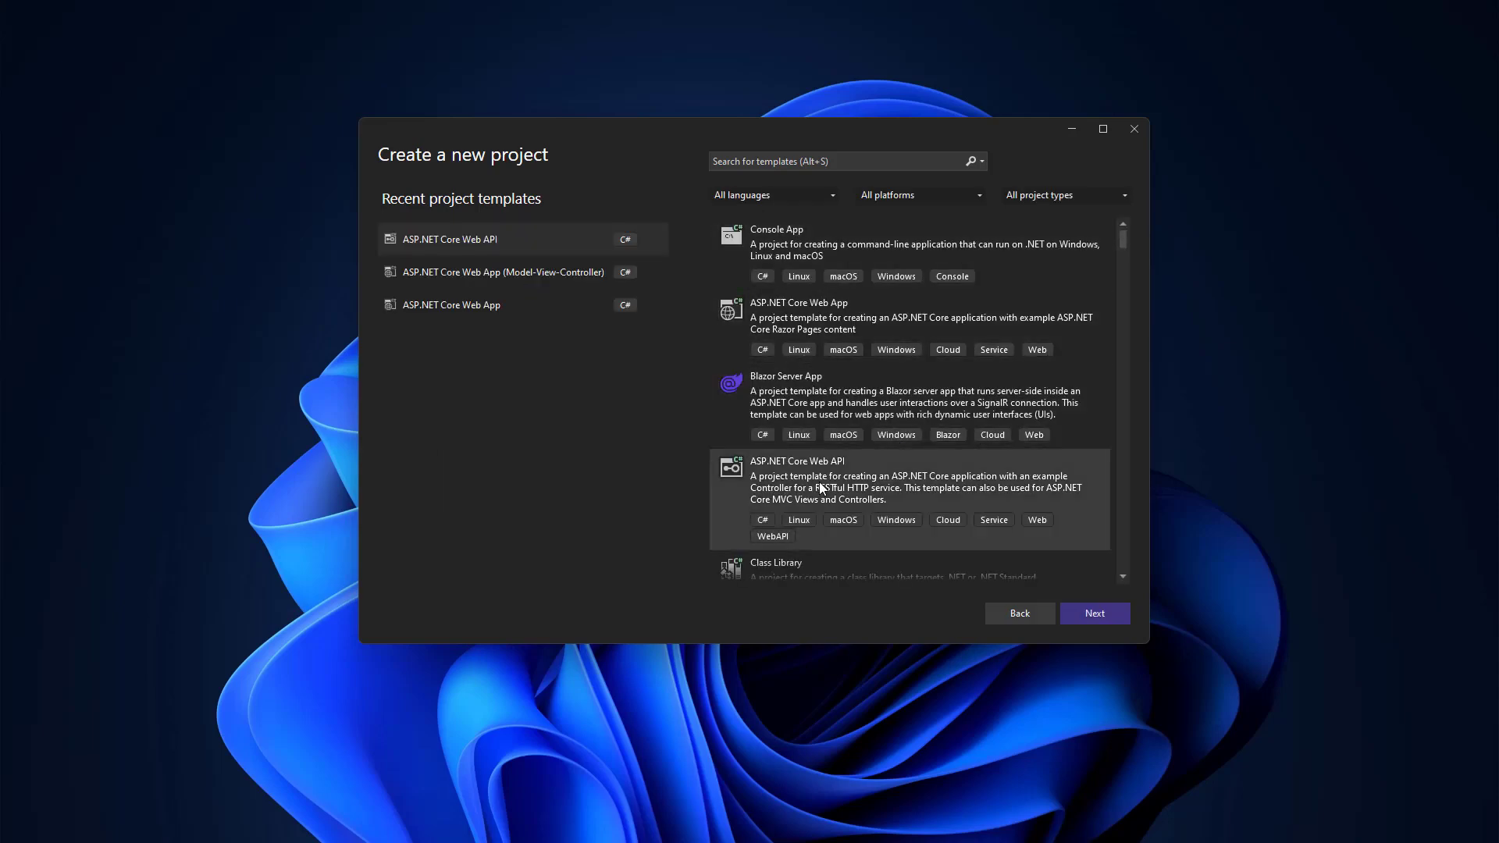
mouse_move(1097, 613)
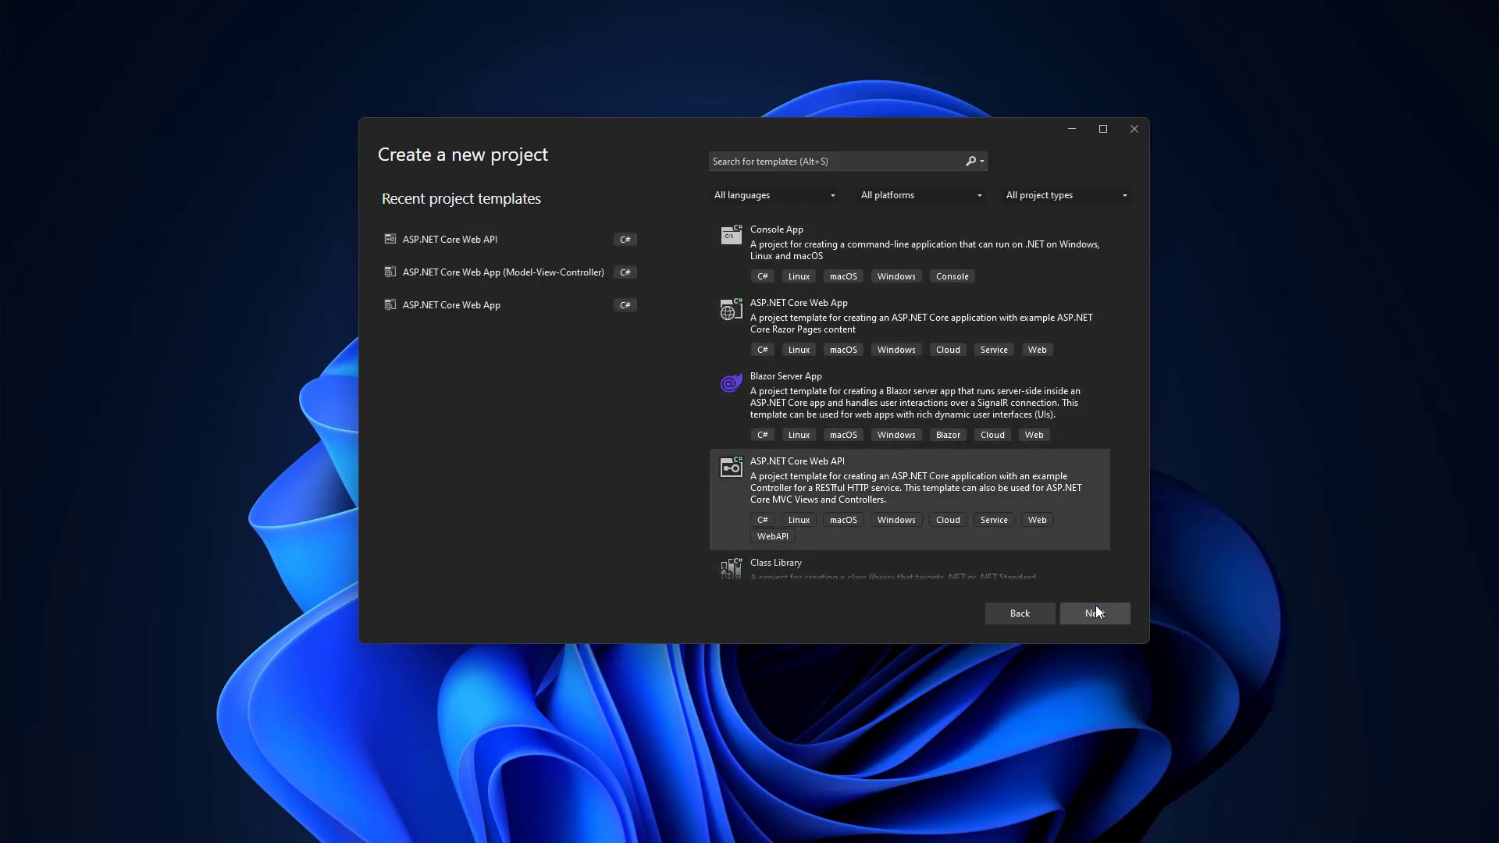
click(1094, 612)
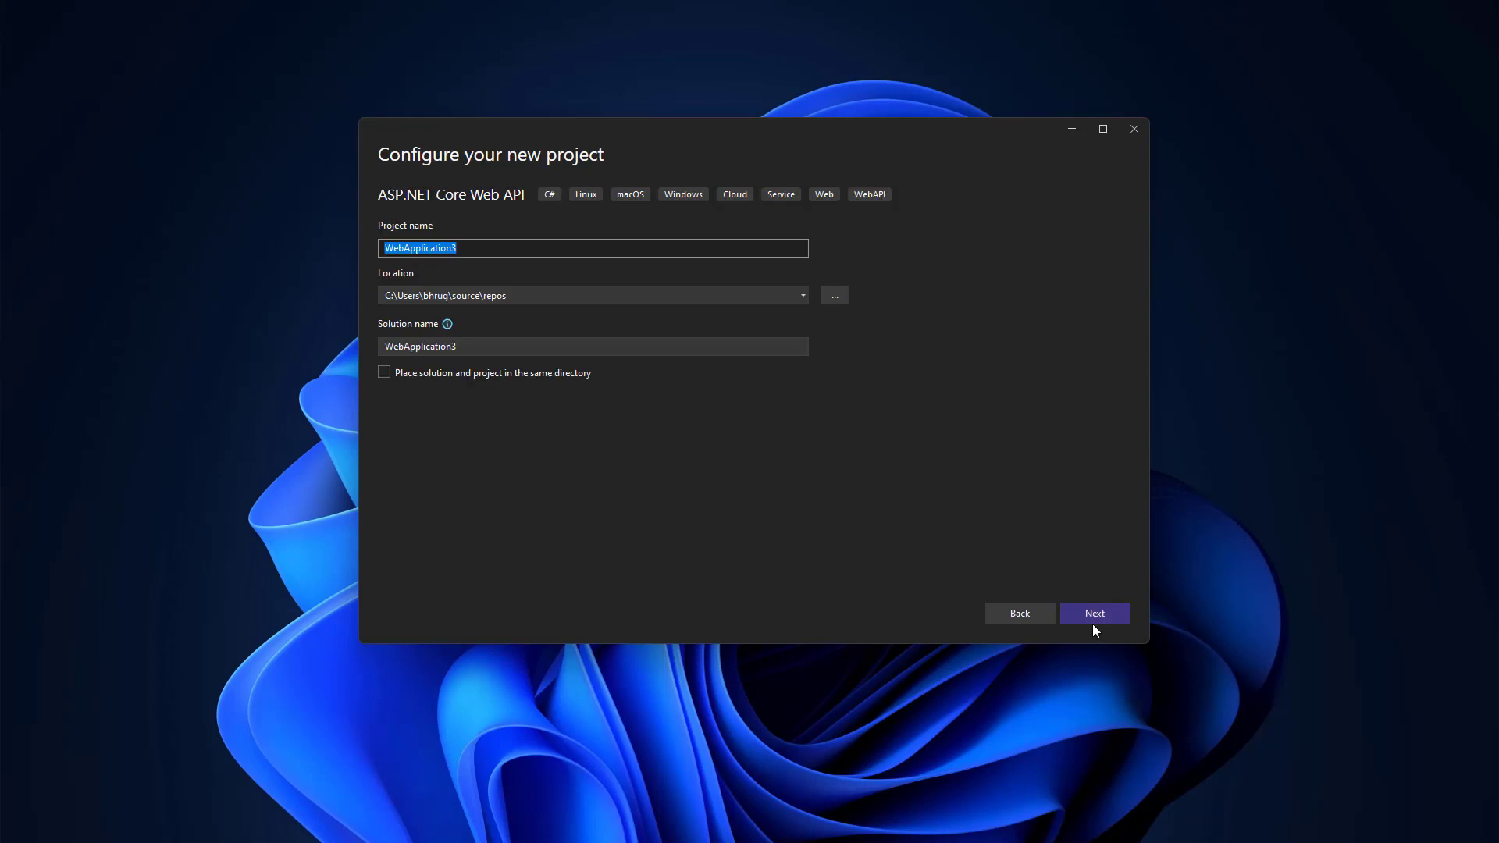
click(1095, 613)
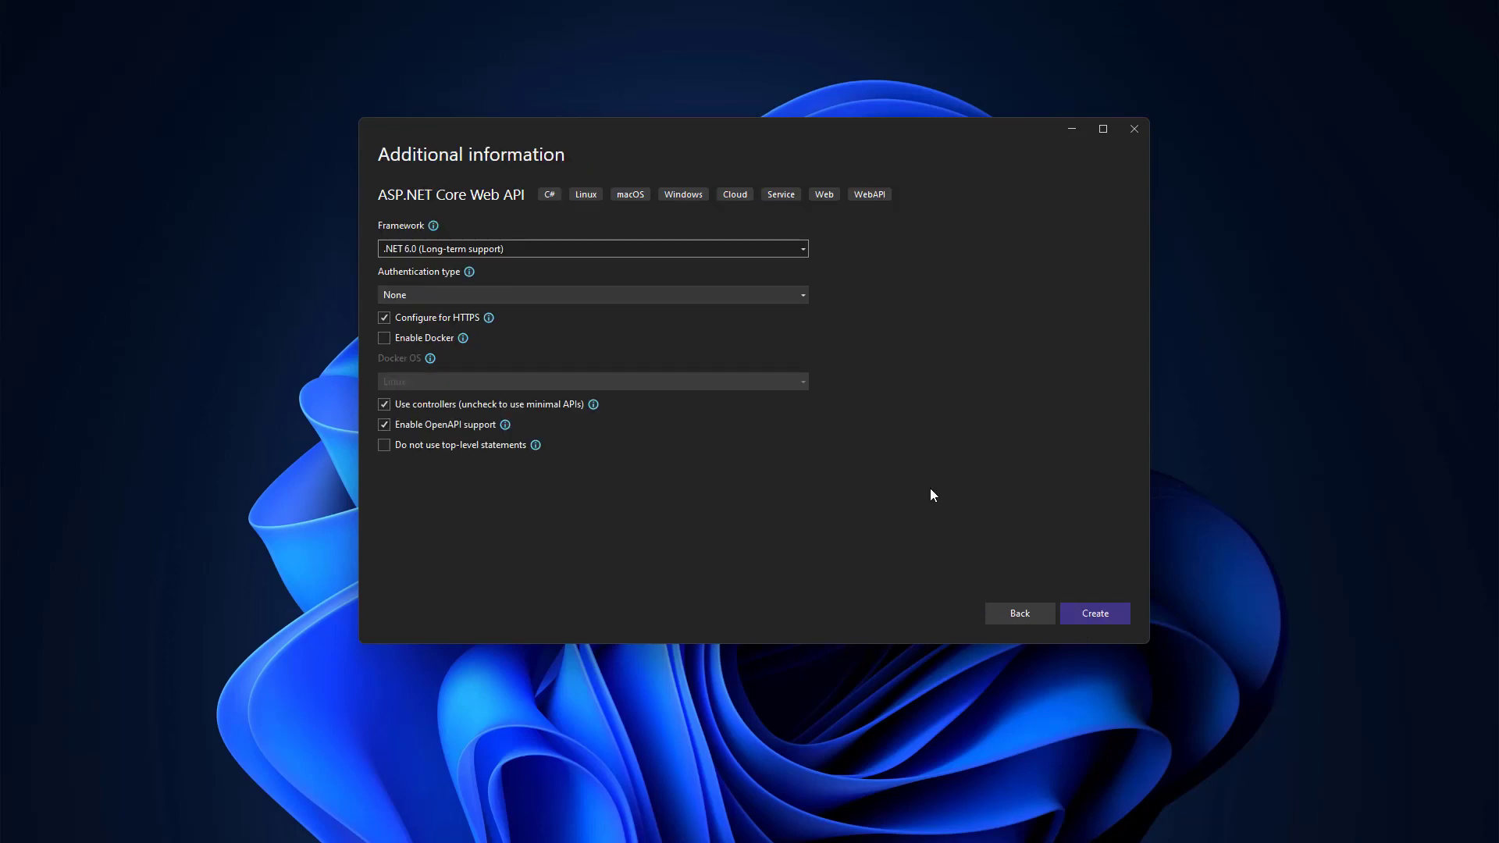
mouse_move(1092, 608)
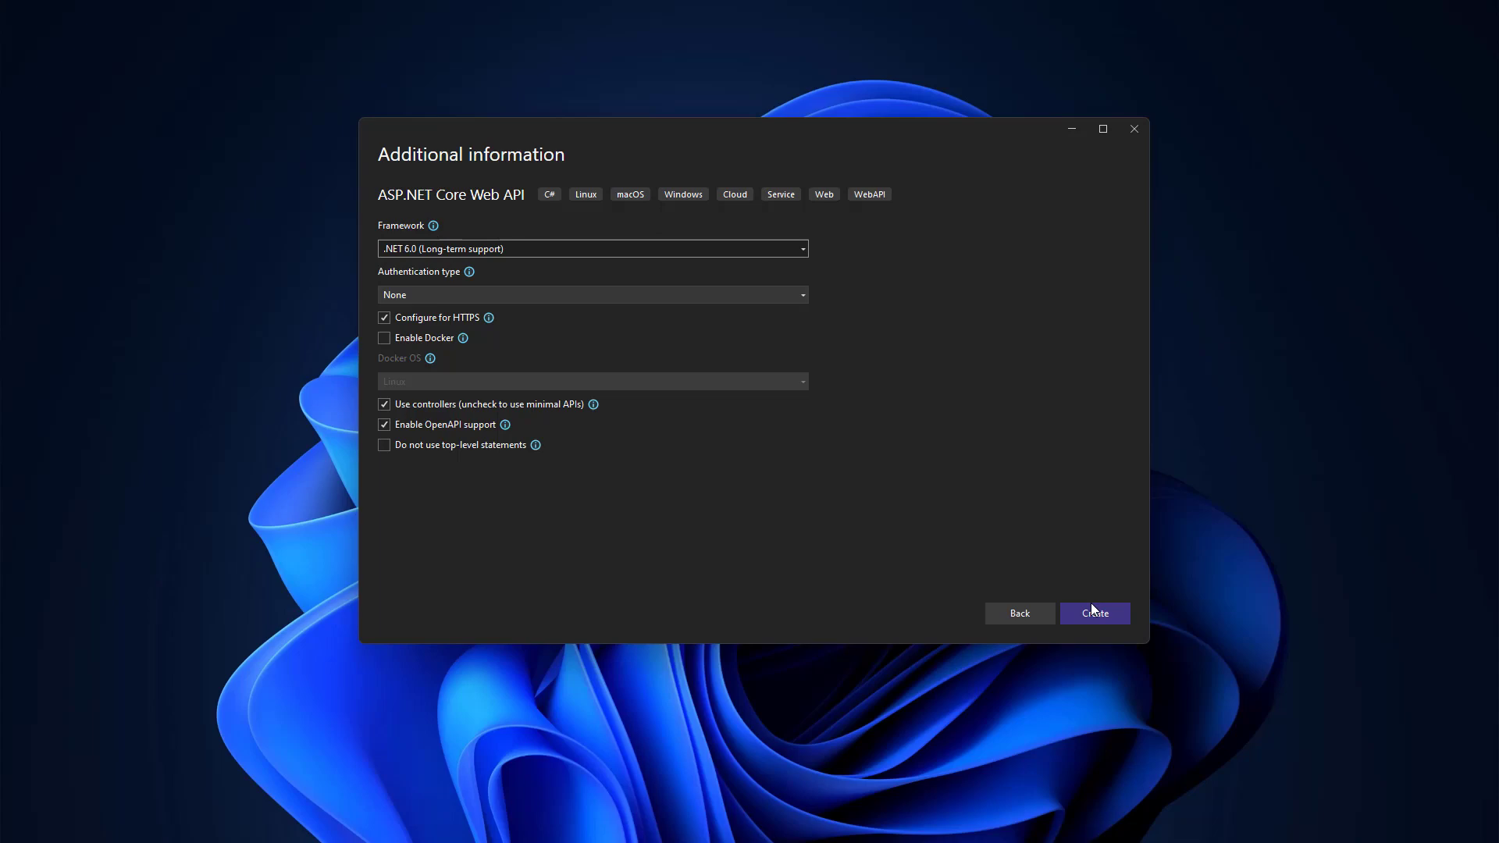
click(1094, 613)
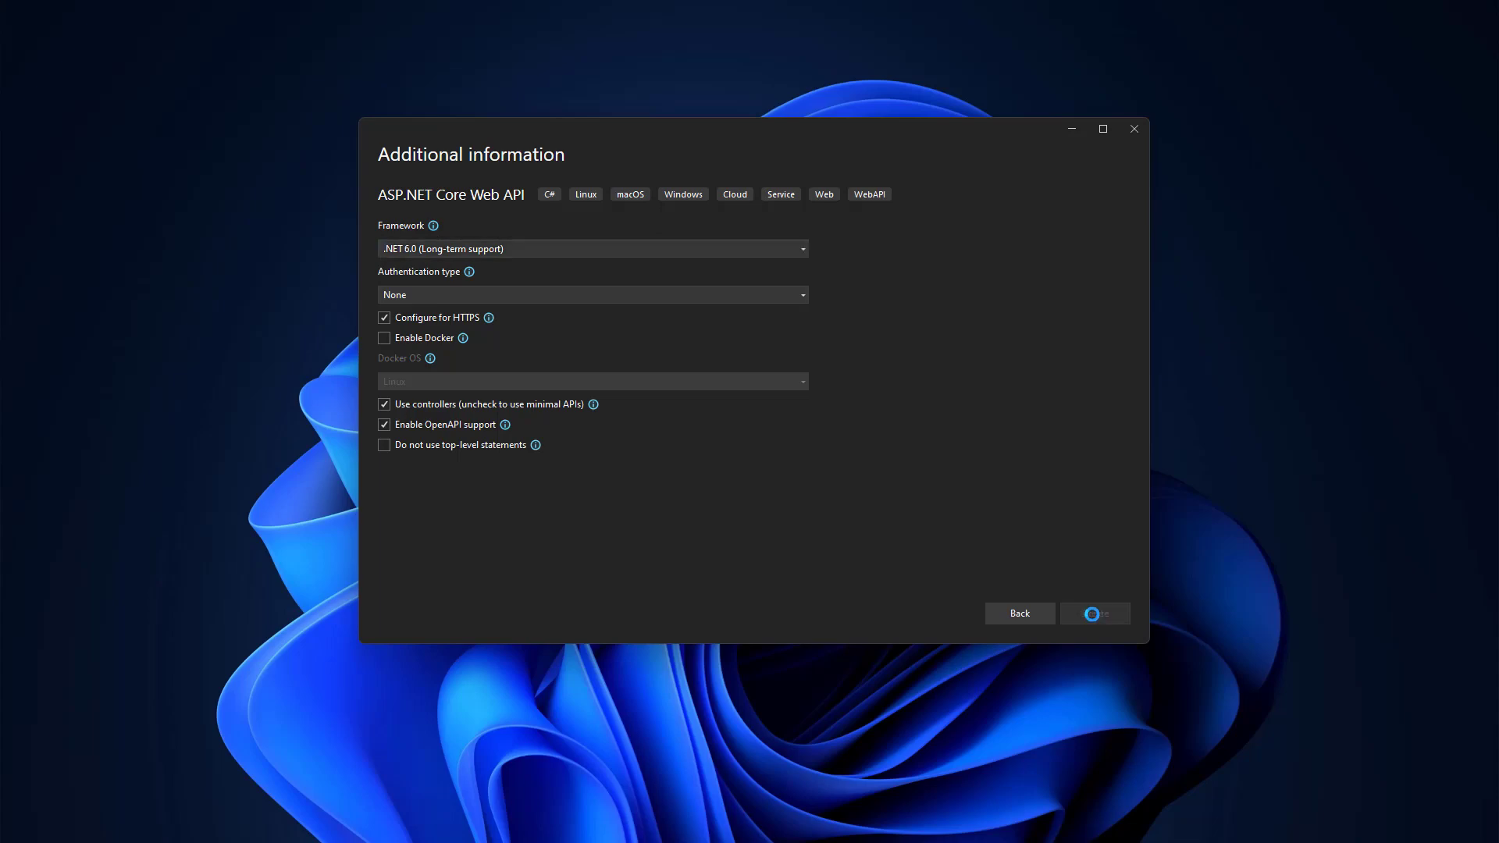
click(1094, 614)
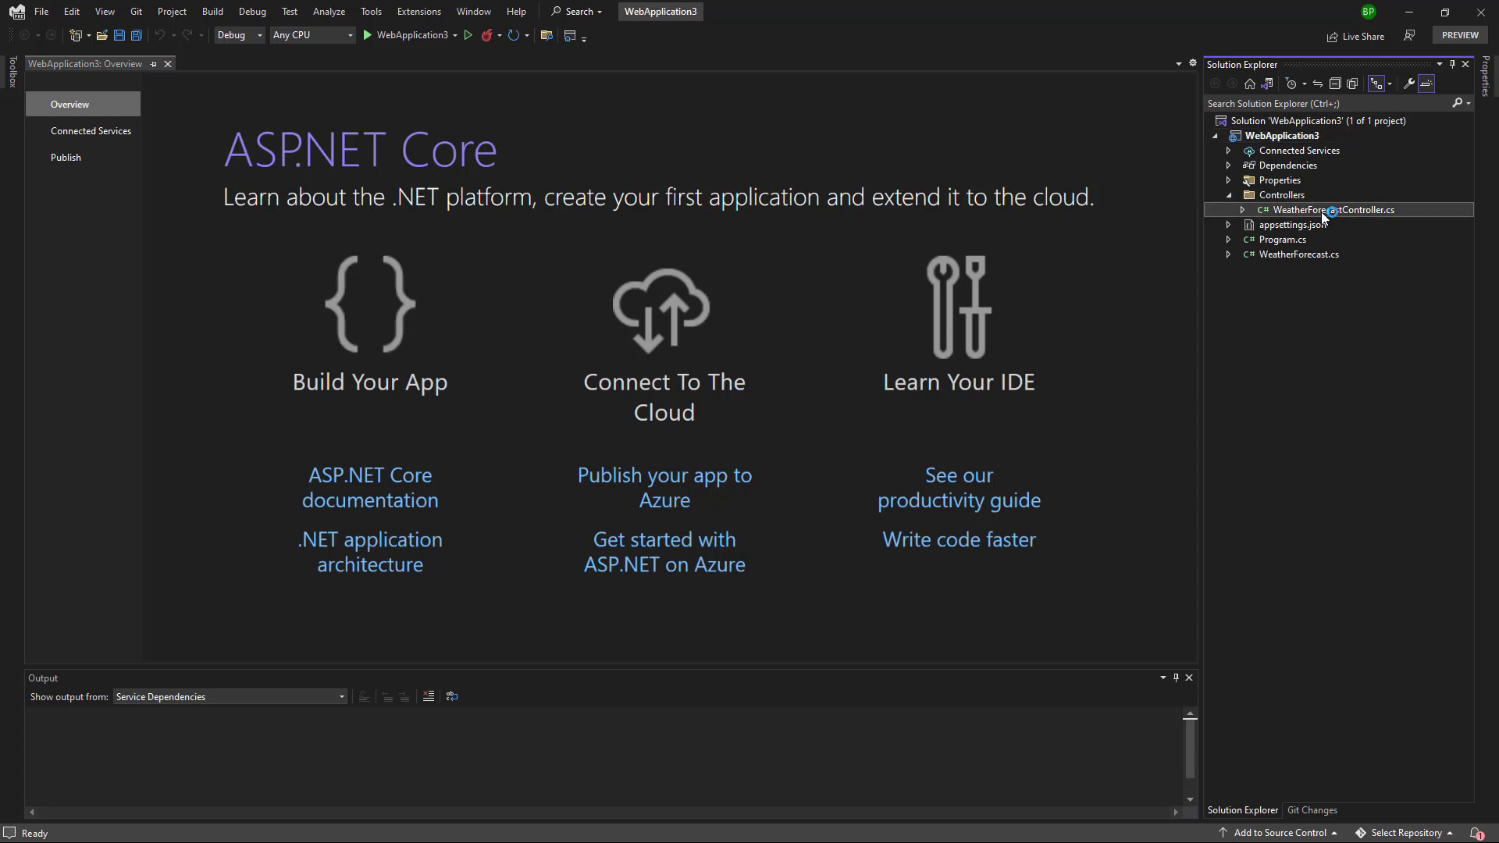
- In WeatherForecastController, add a private string name field and set name = "" in the constructor
double_click(1333, 209)
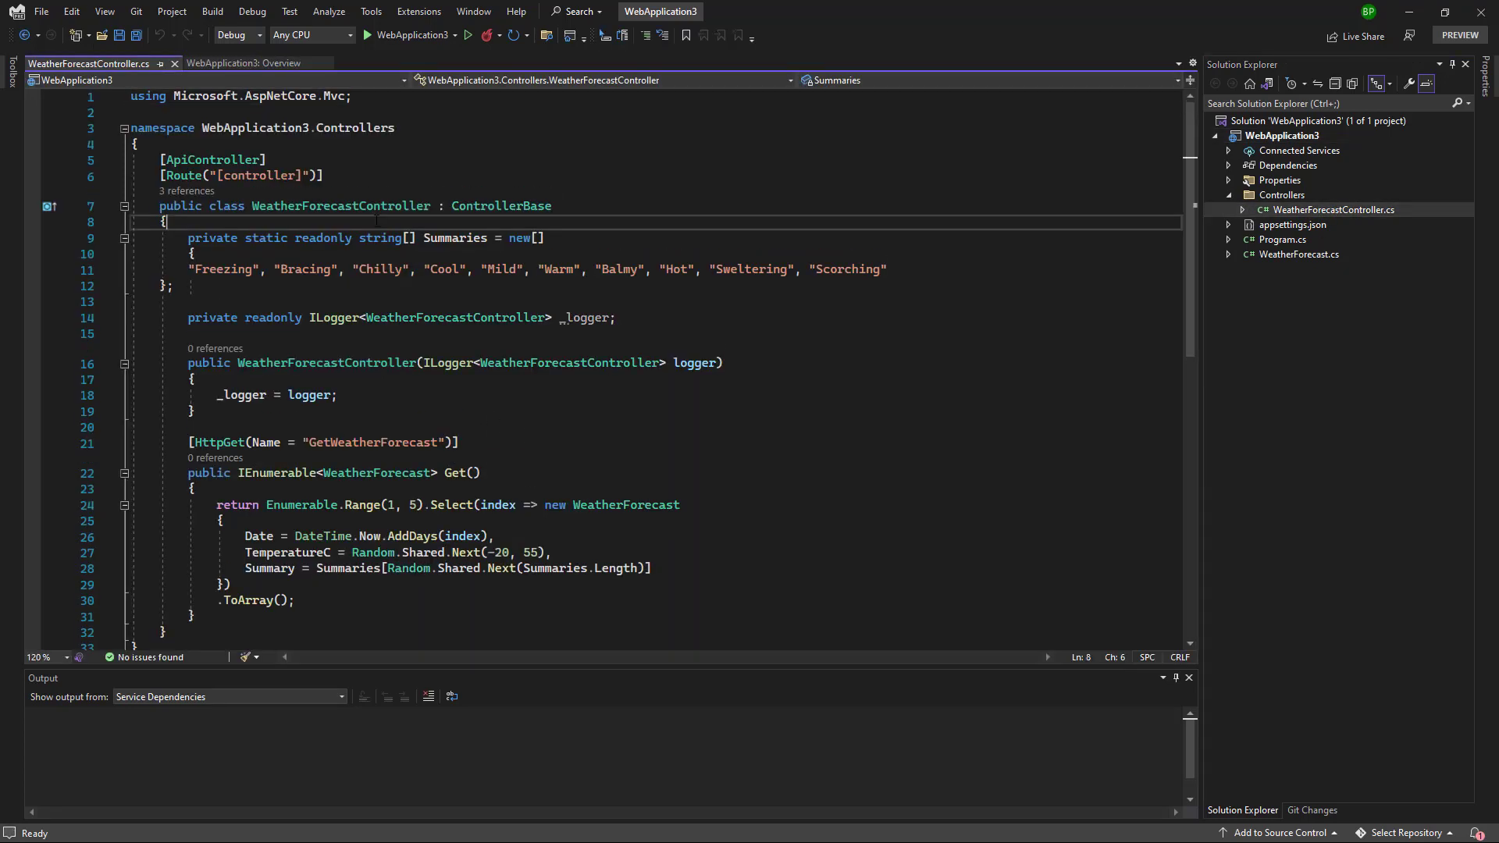
text(private str)
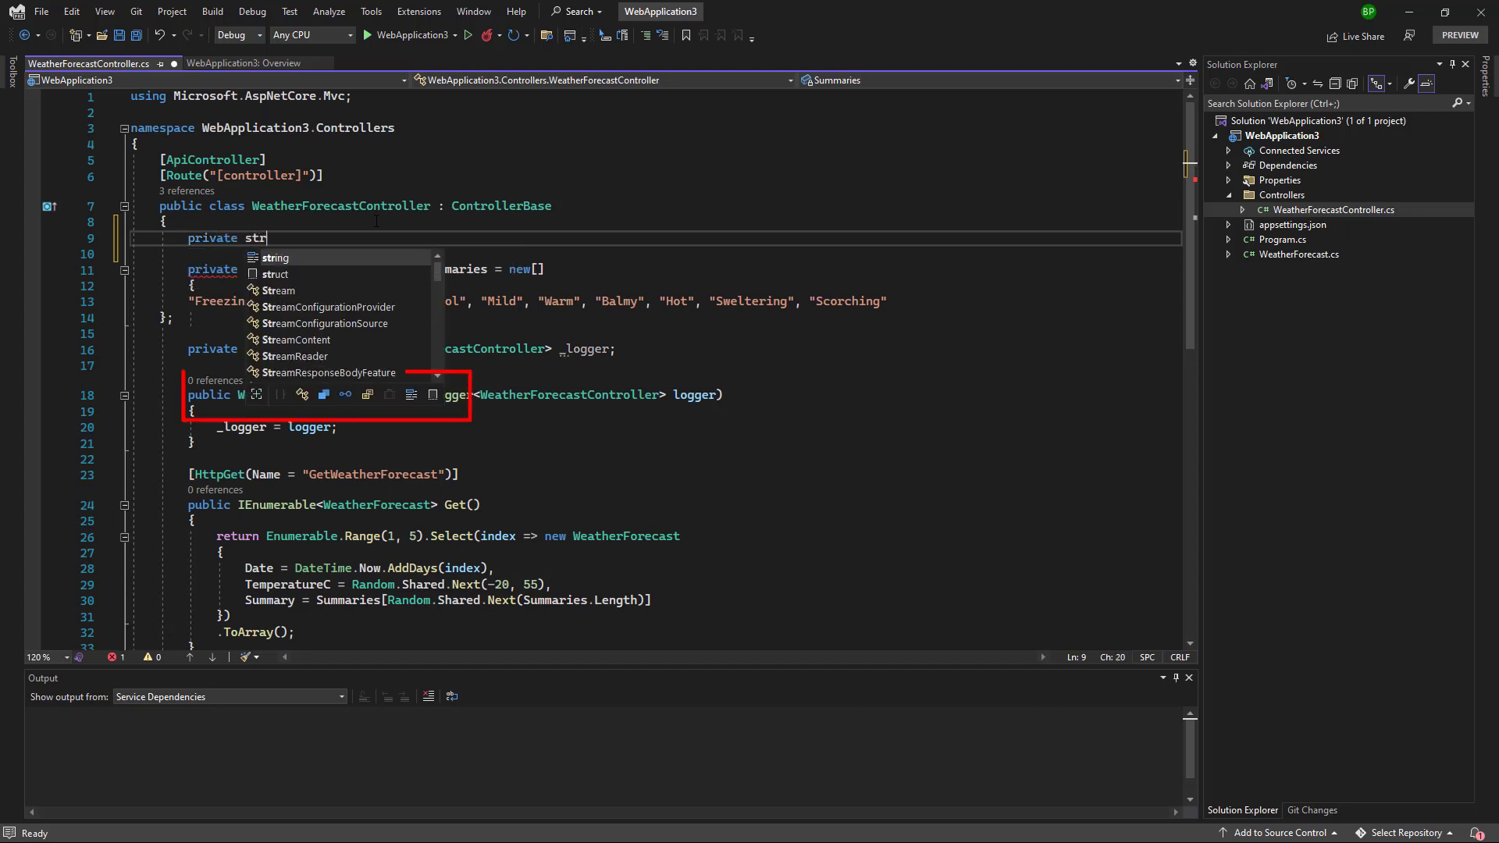
text(ing name;)
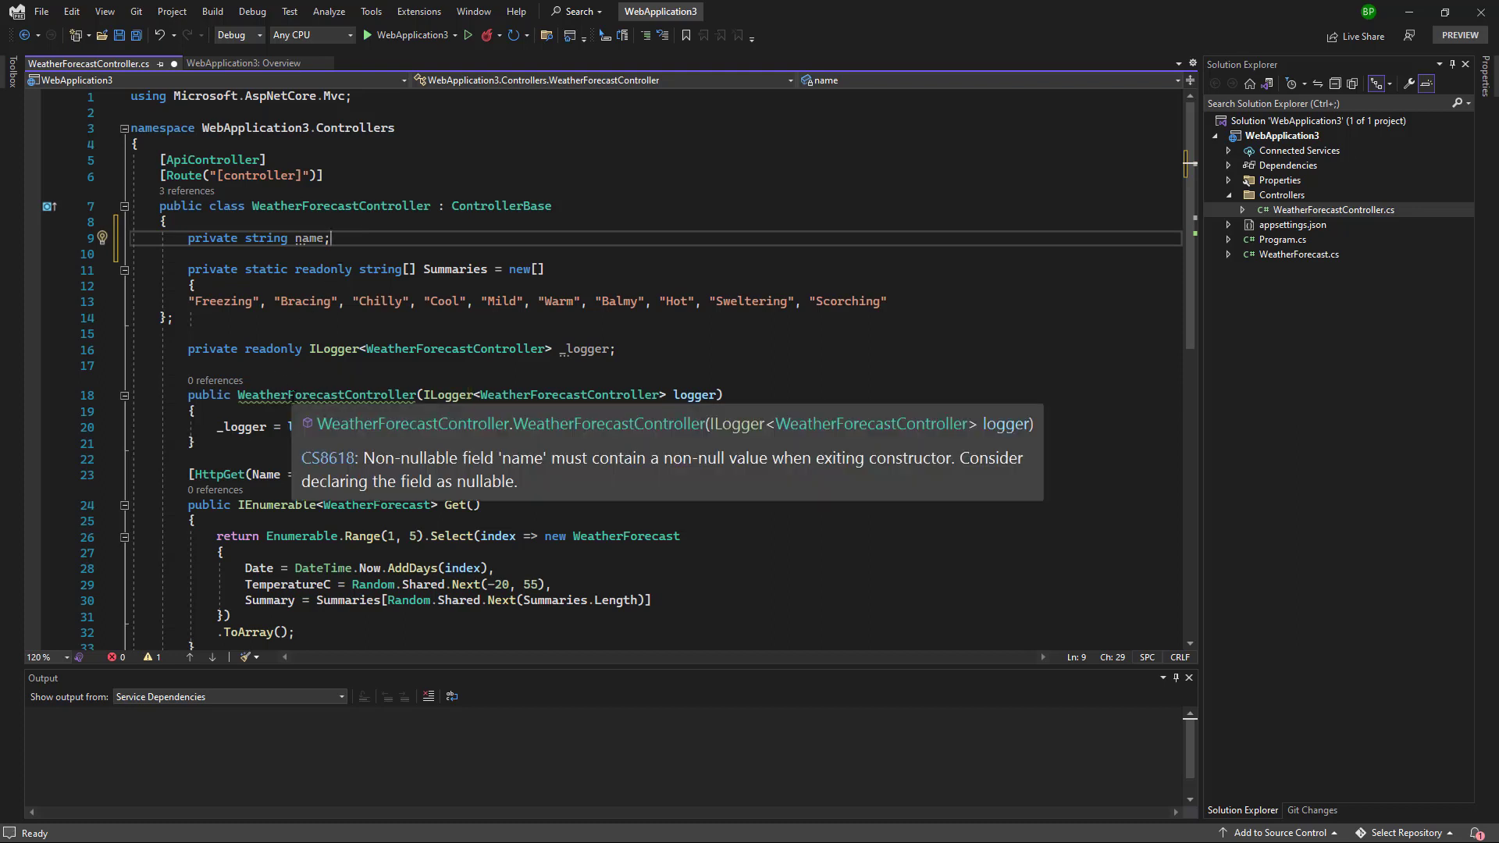
mouse_move(383, 468)
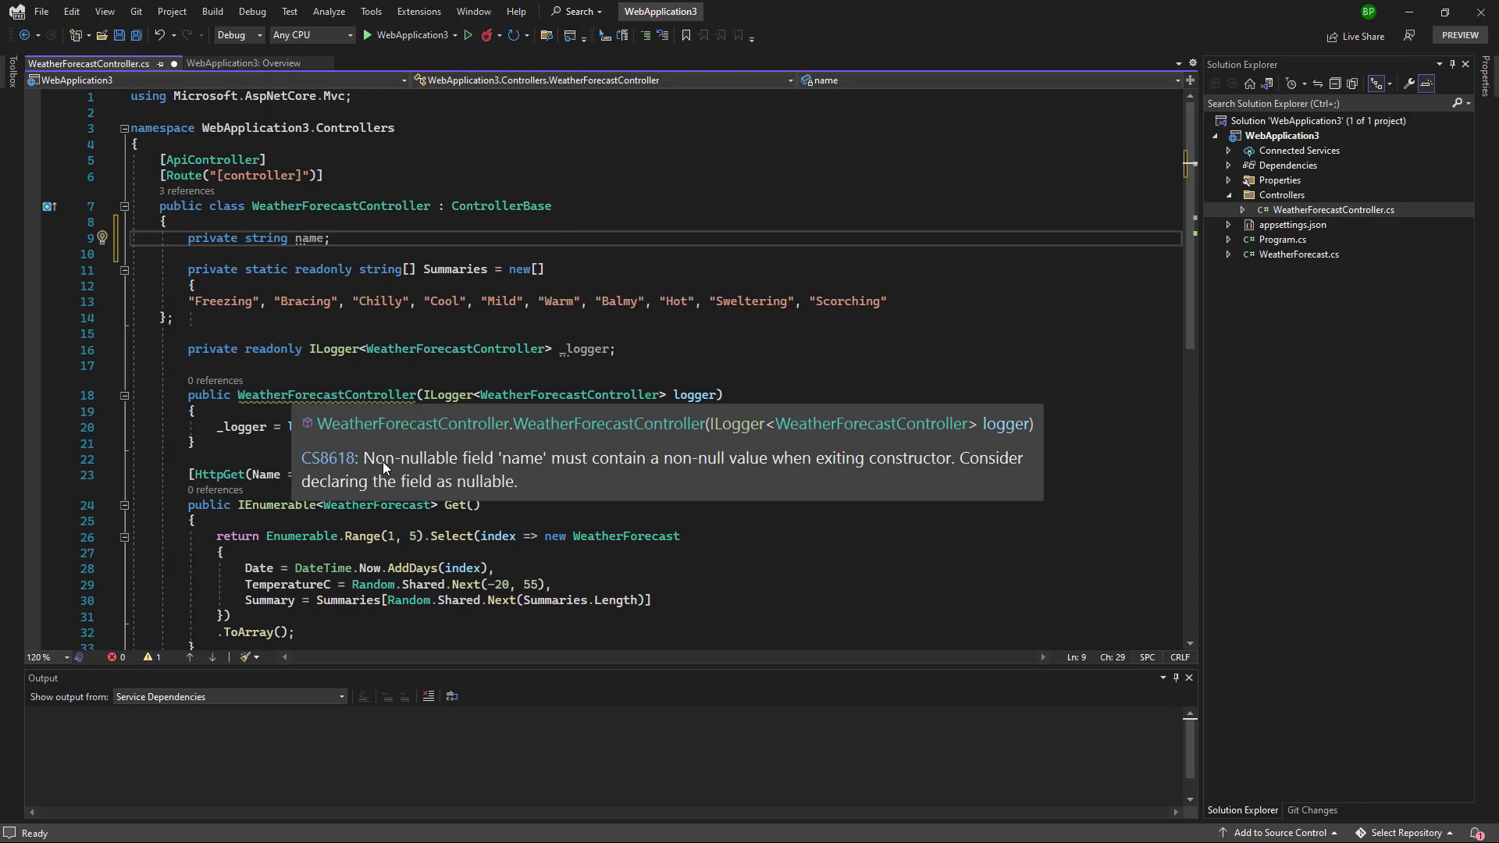
mouse_move(679, 466)
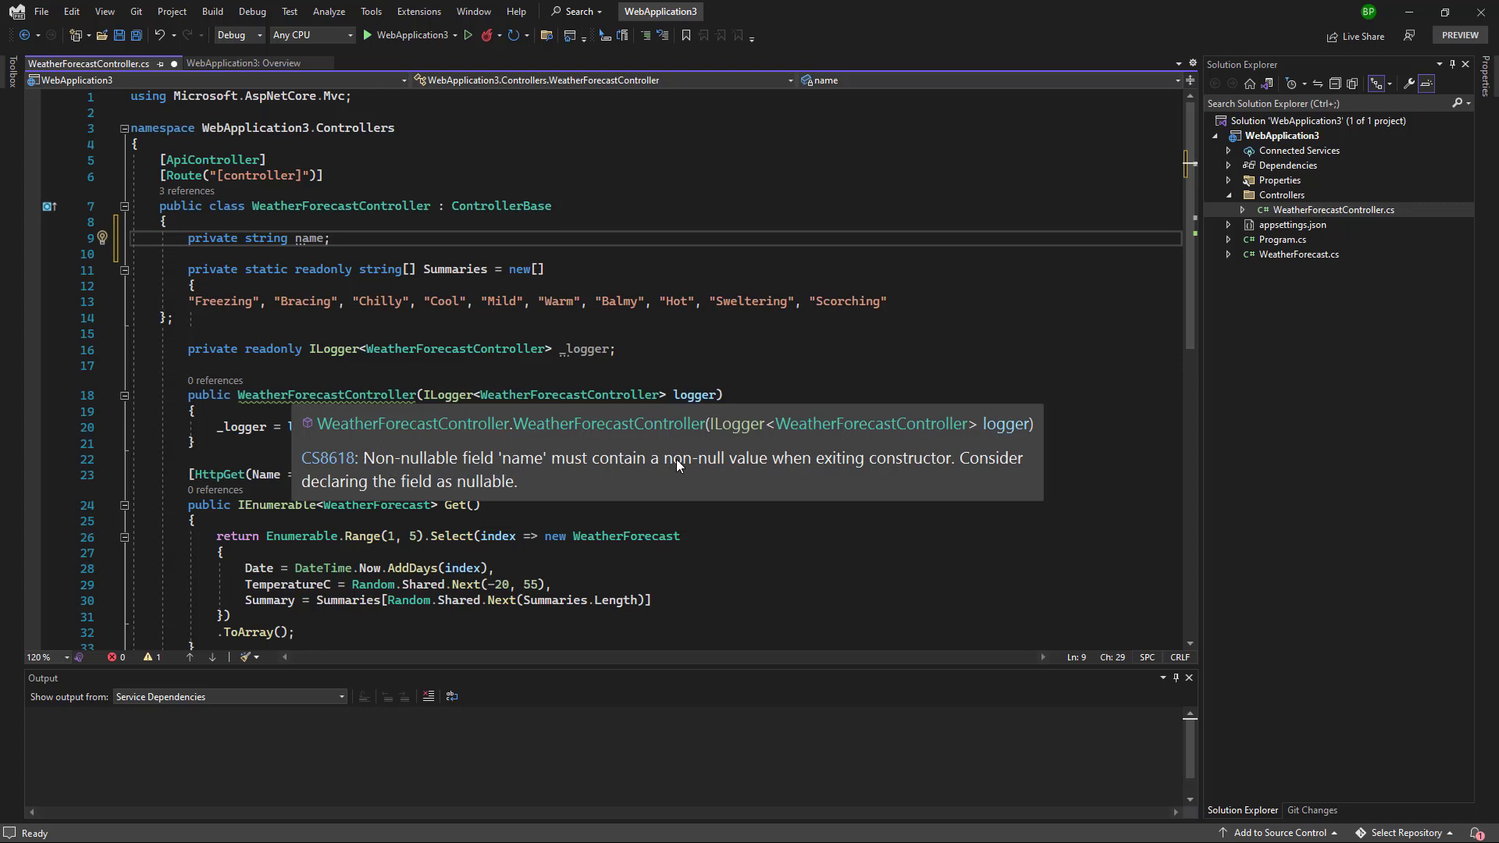
mouse_move(833, 477)
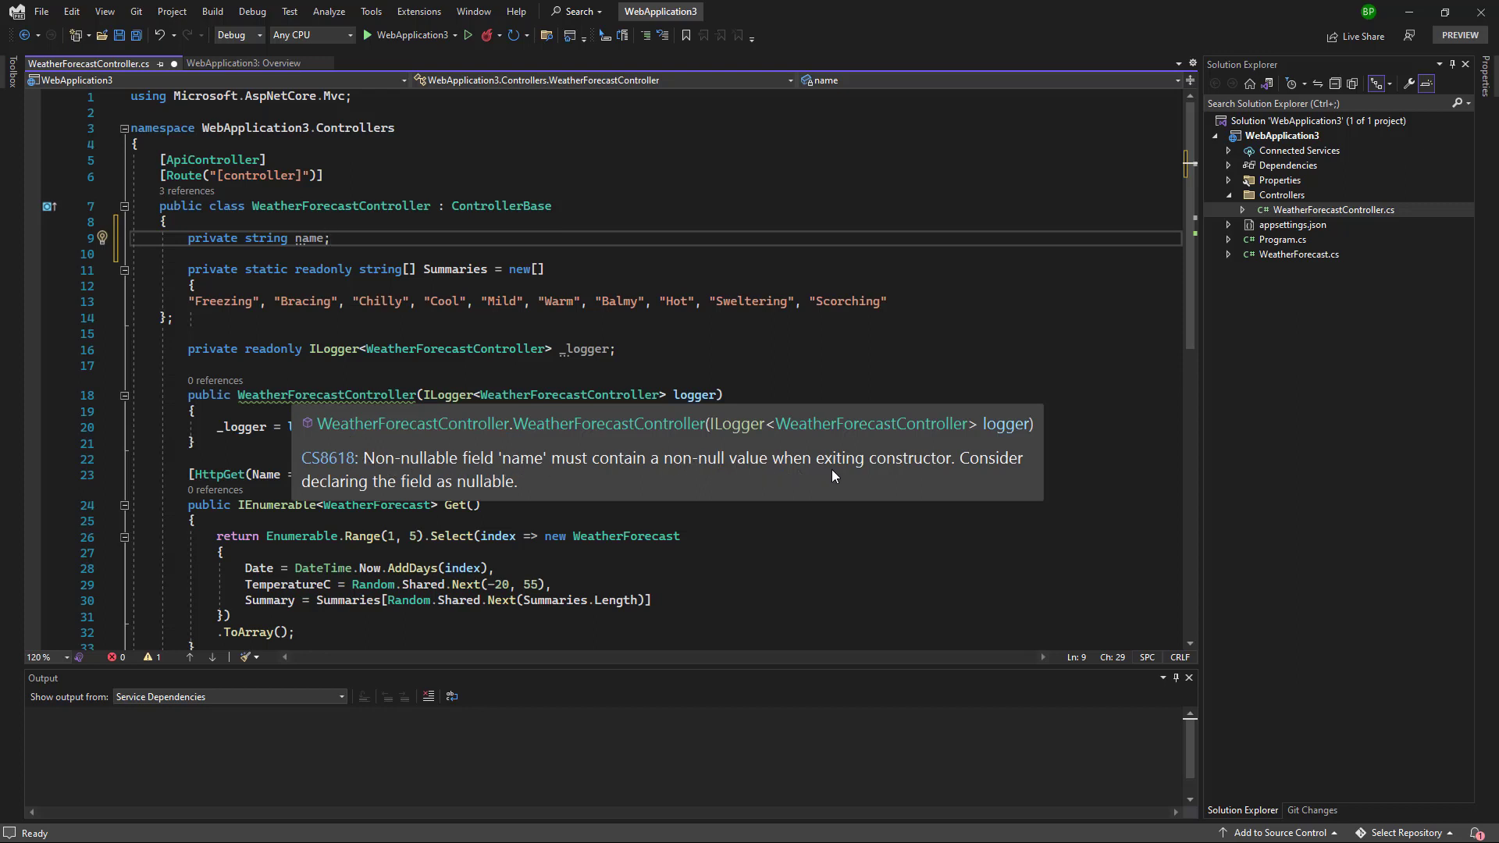
mouse_move(910, 471)
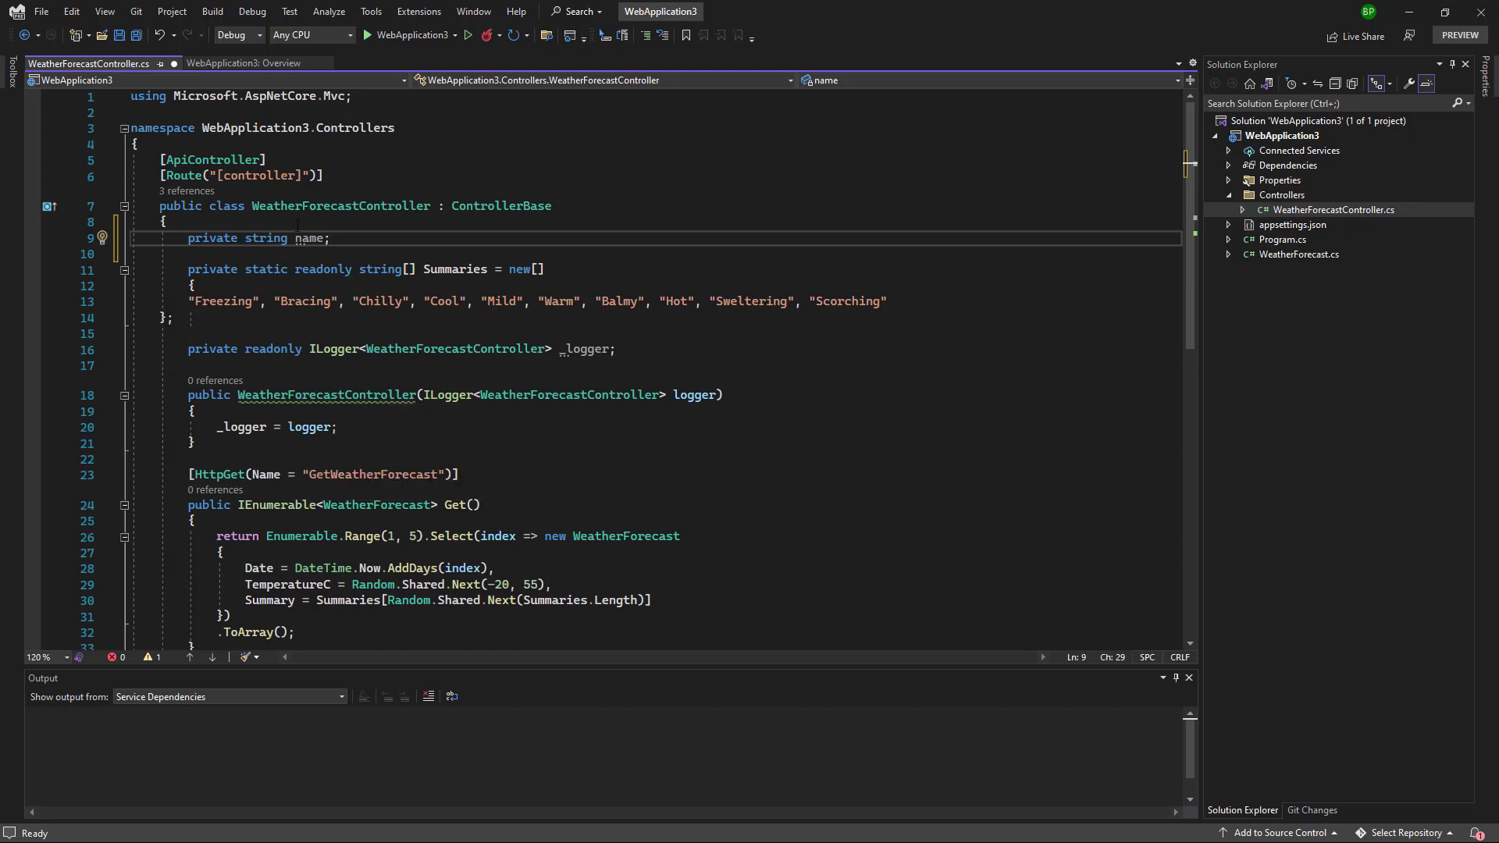
mouse_move(265, 238)
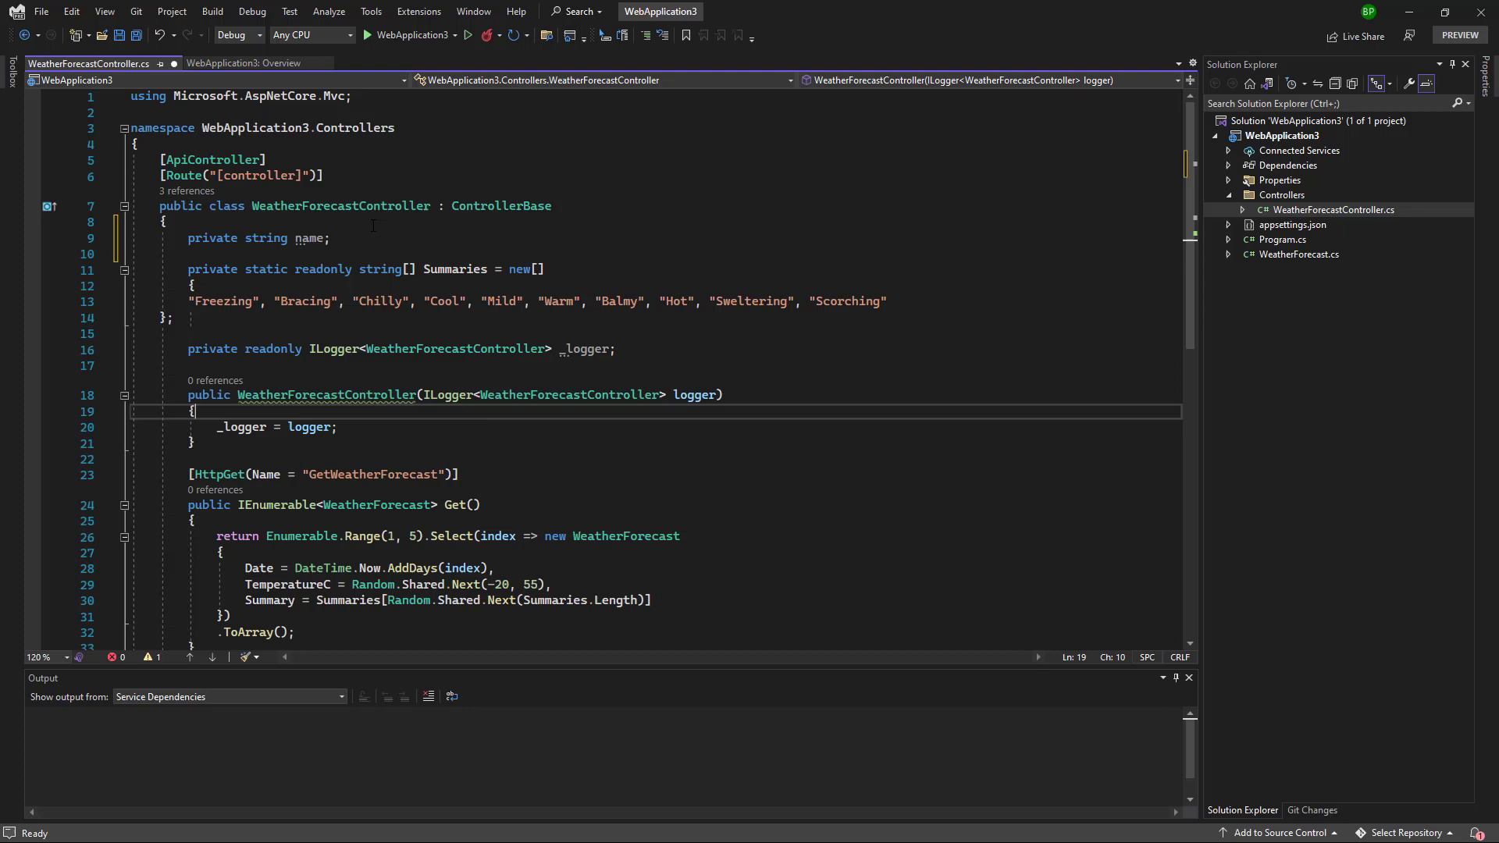
text(name = "";)
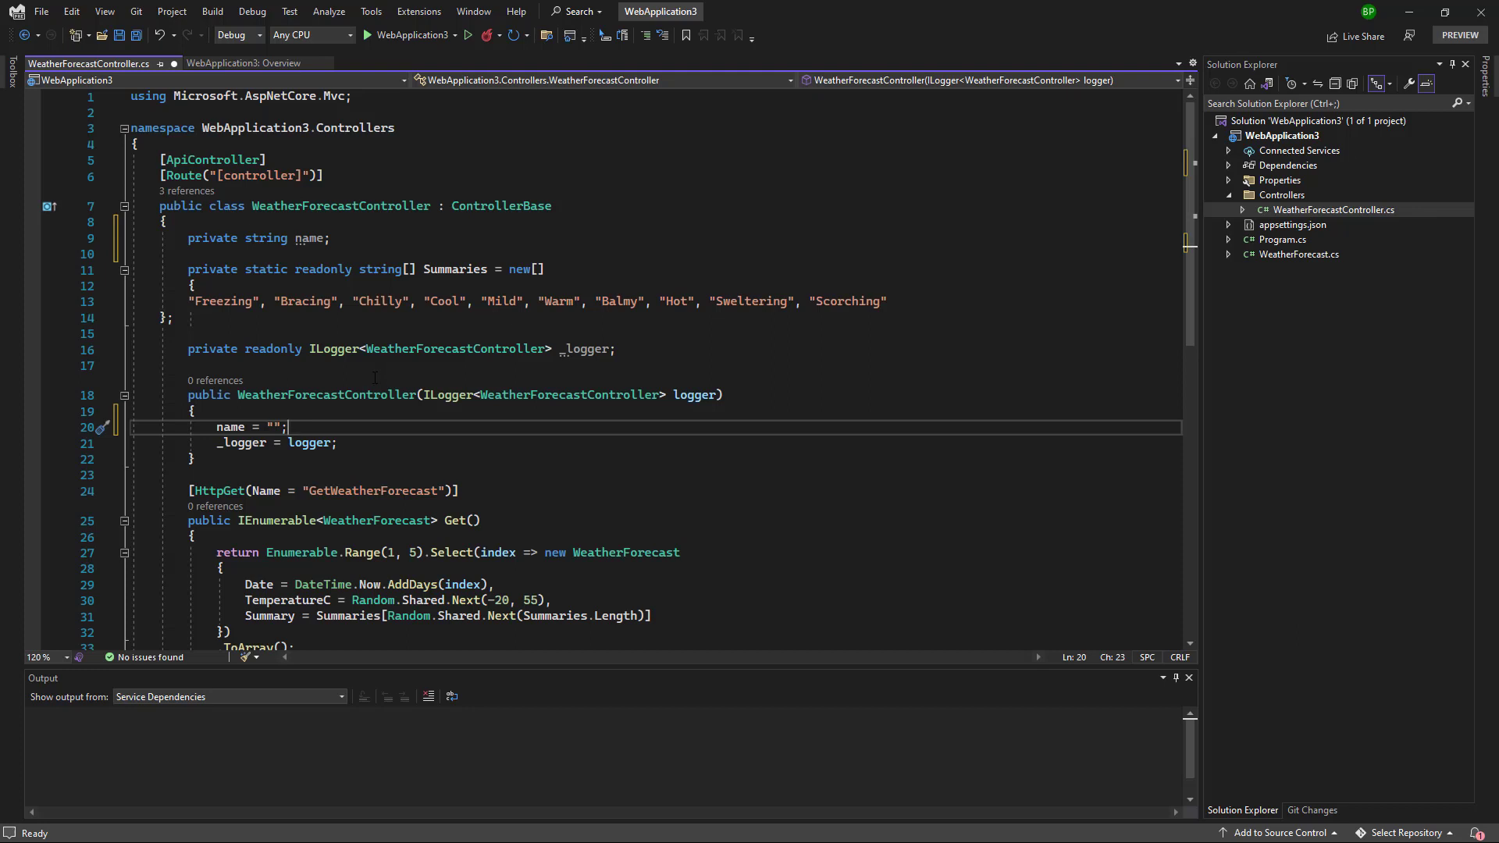
- Edit the WebApplication3 project file to set Nullable to disable, and save it
right_click(1277, 135)
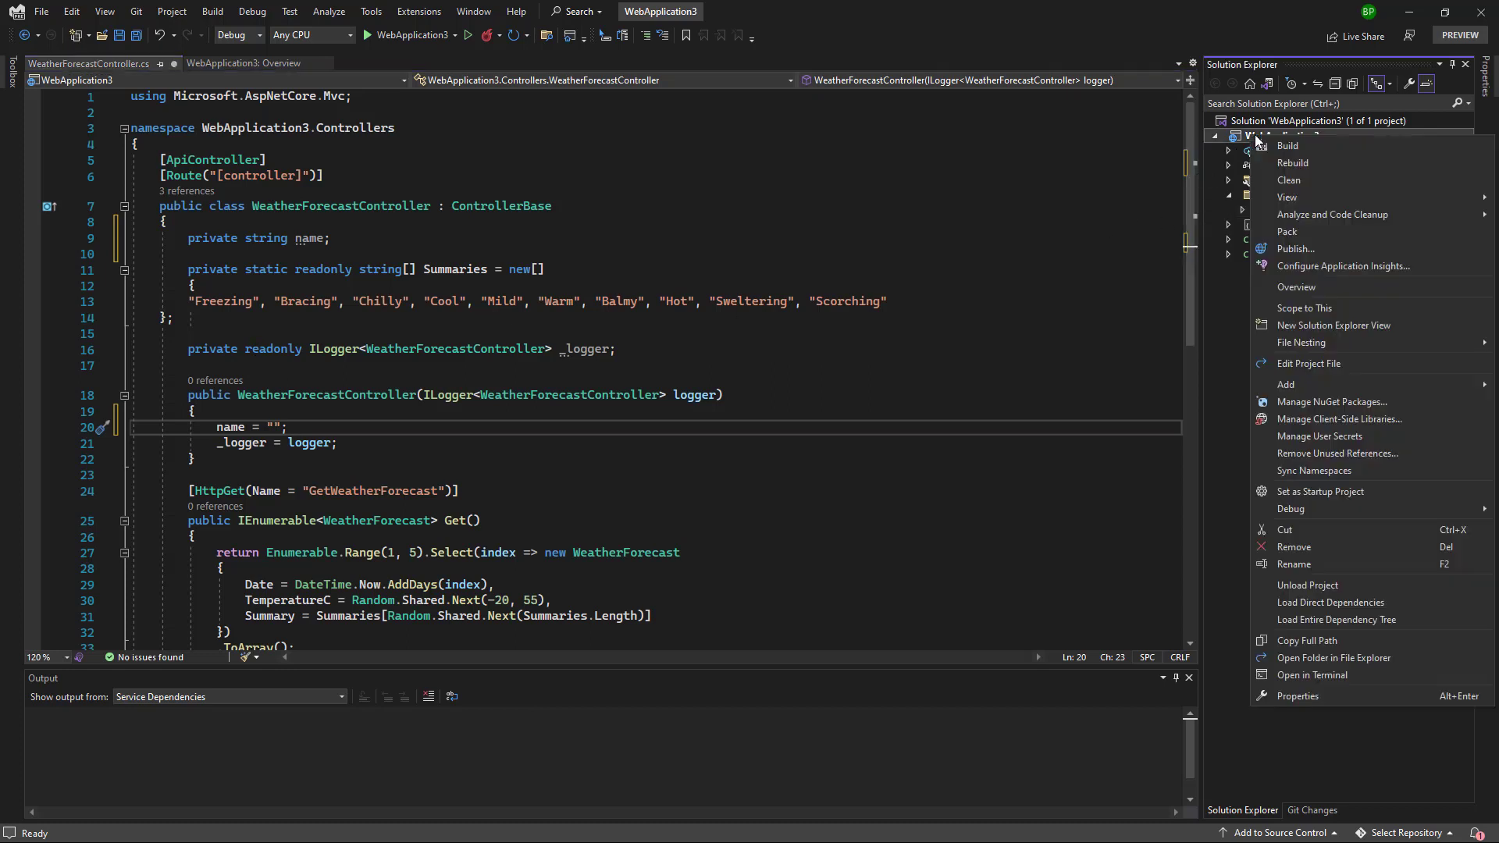
click(1308, 363)
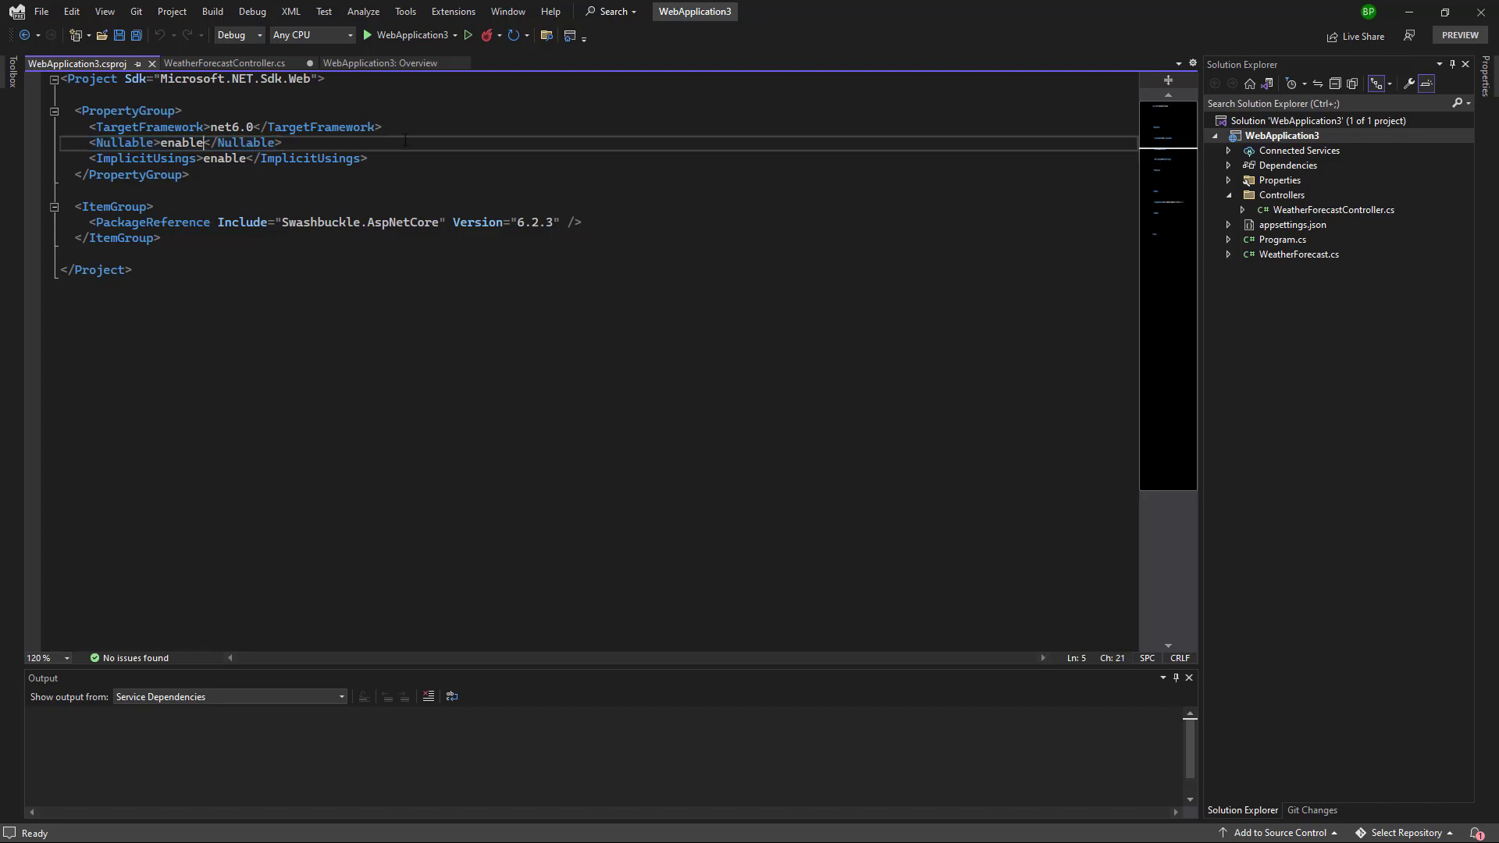
text(disa)
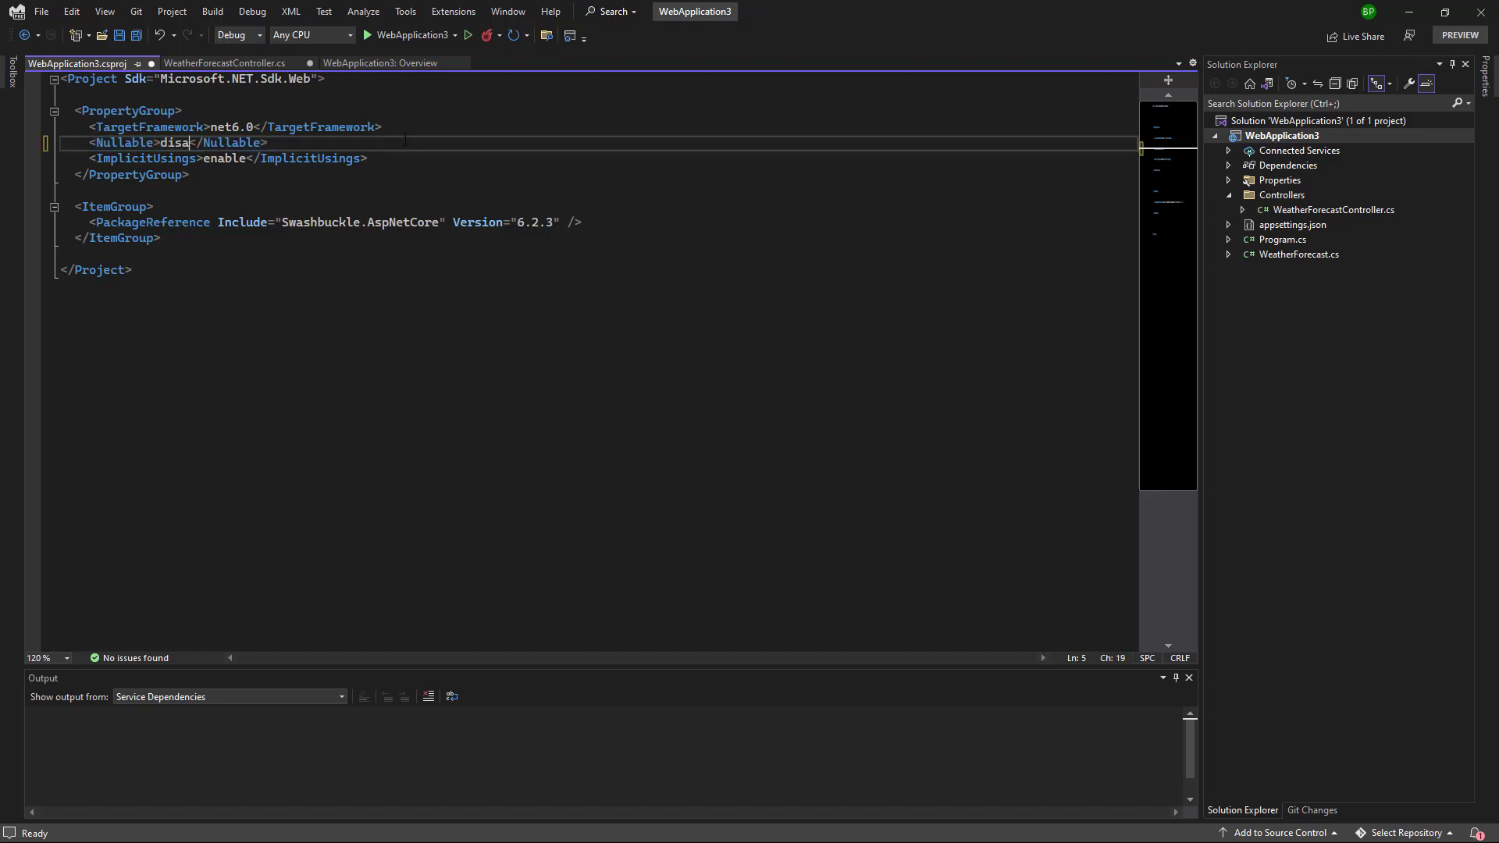
text(ble)
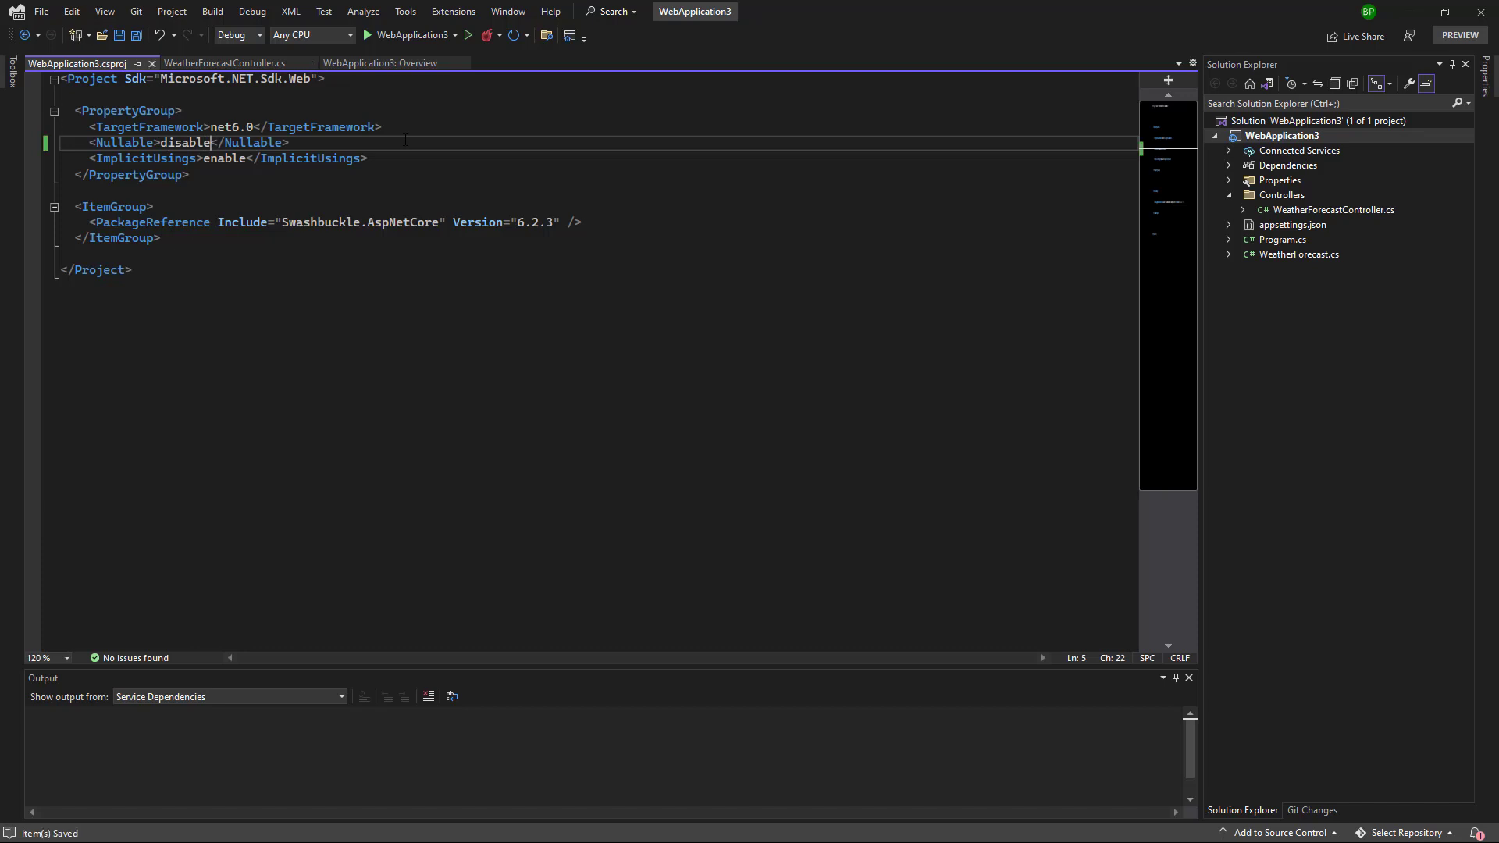
click(224, 63)
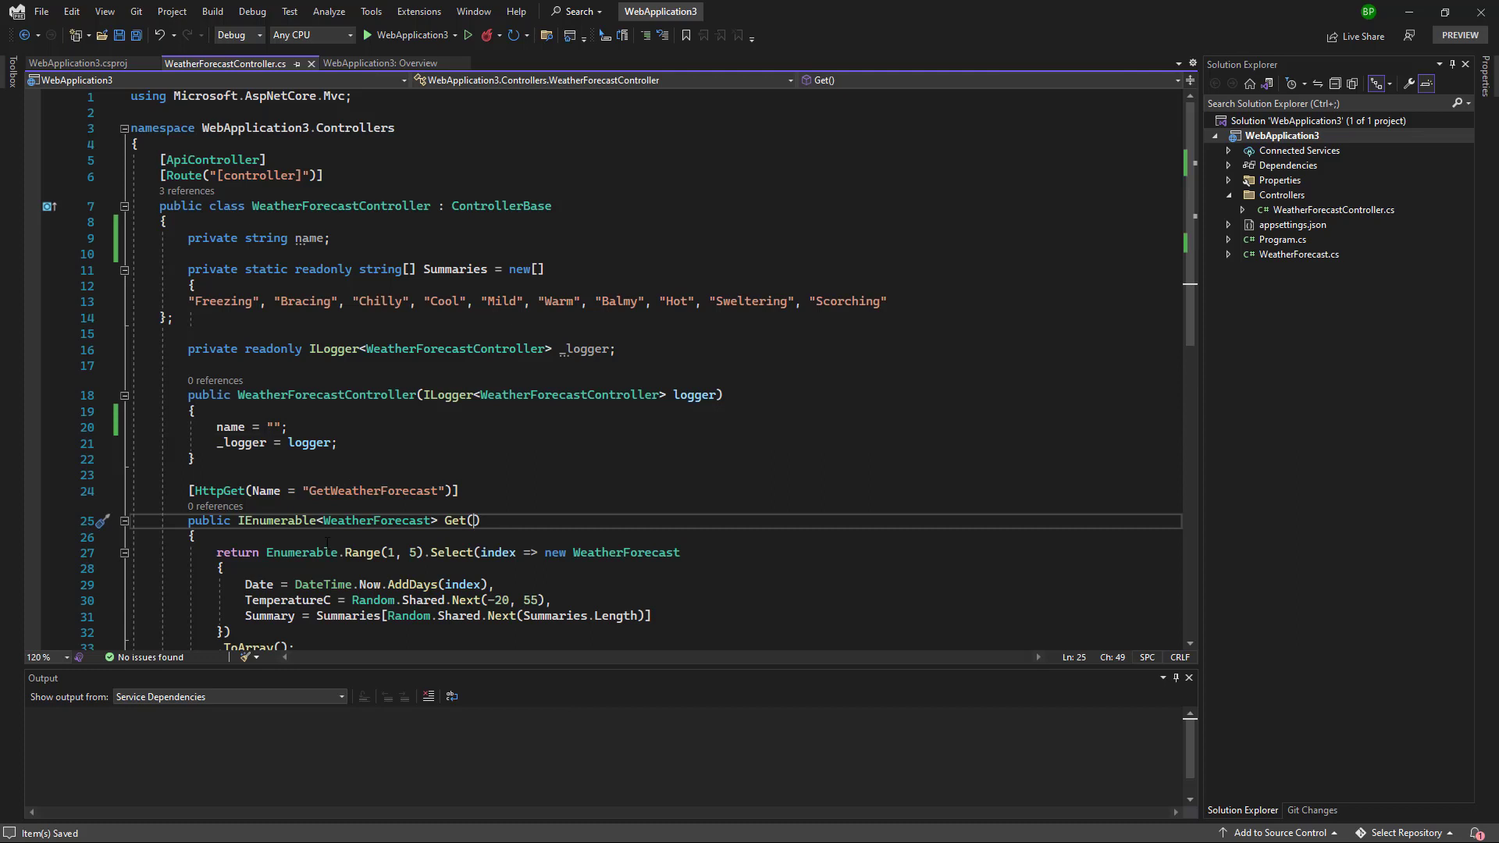
- Give Get a string id parameter and route GetWeatherForecast/{id}, store id in temp, and run
text(string id)
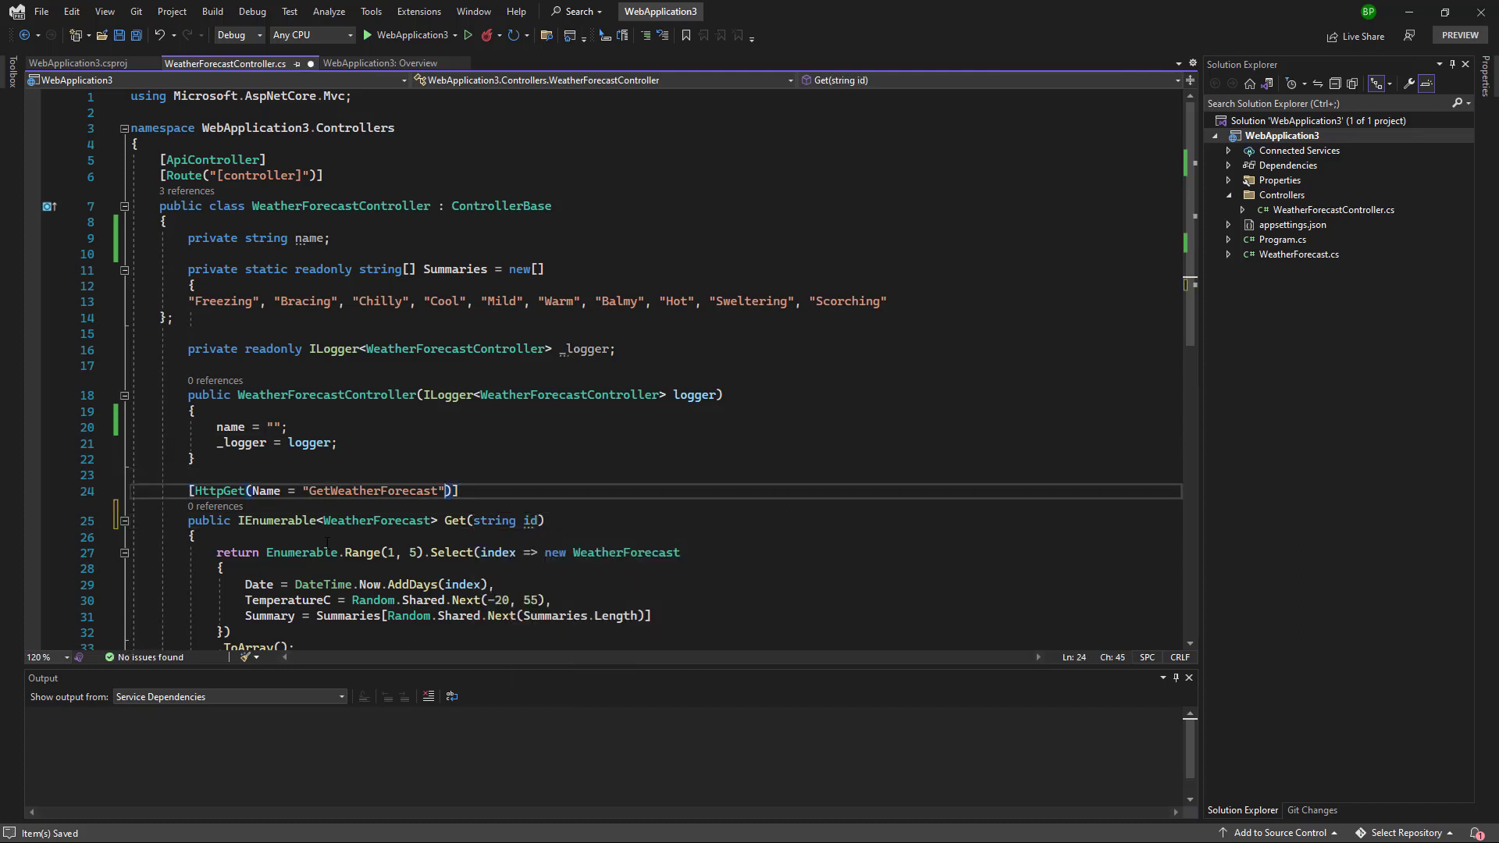
text(/{id})
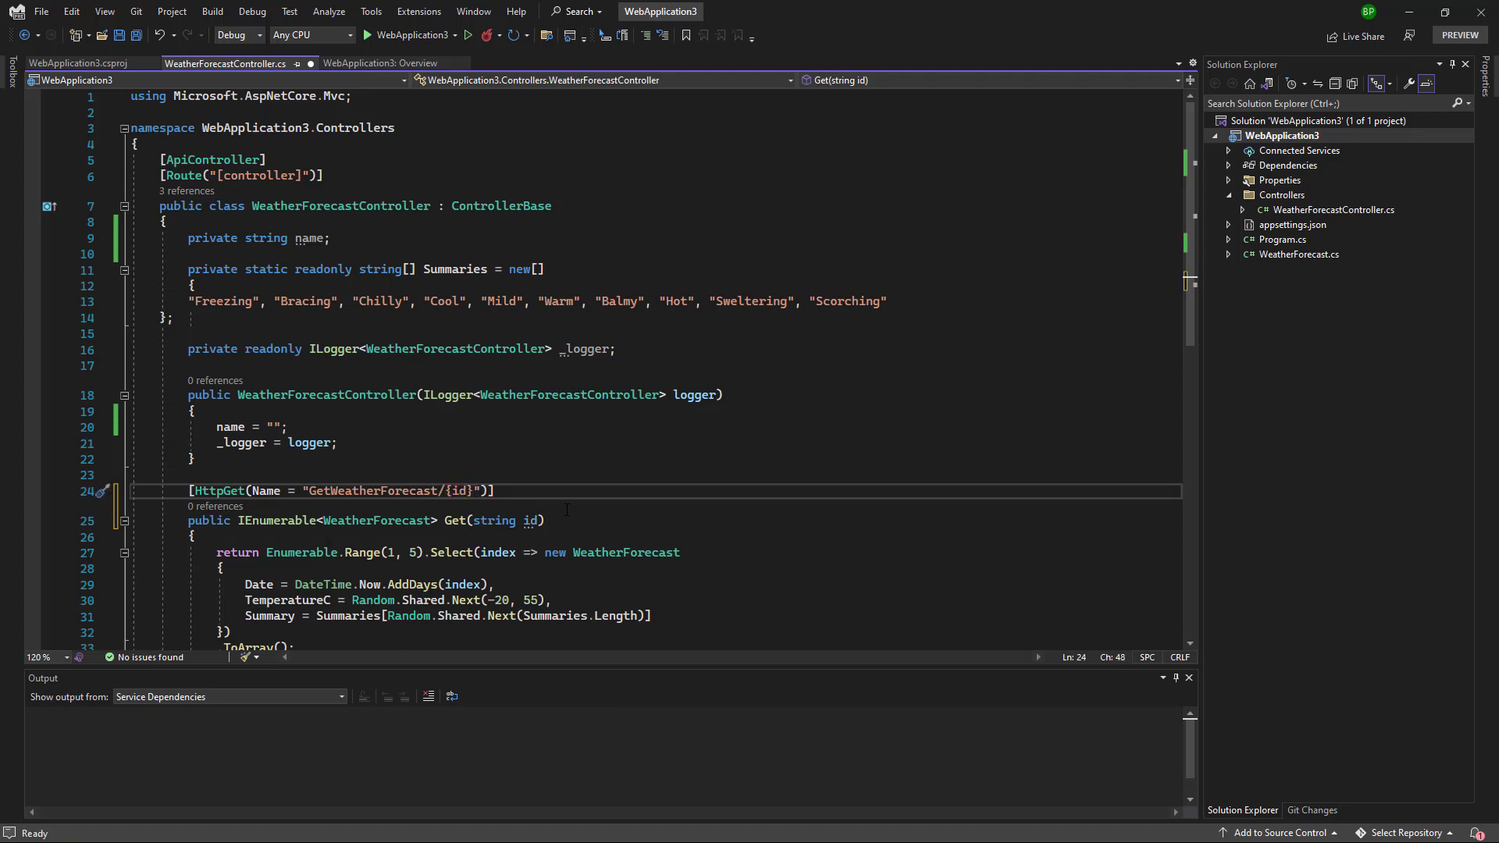
mouse_move(553, 587)
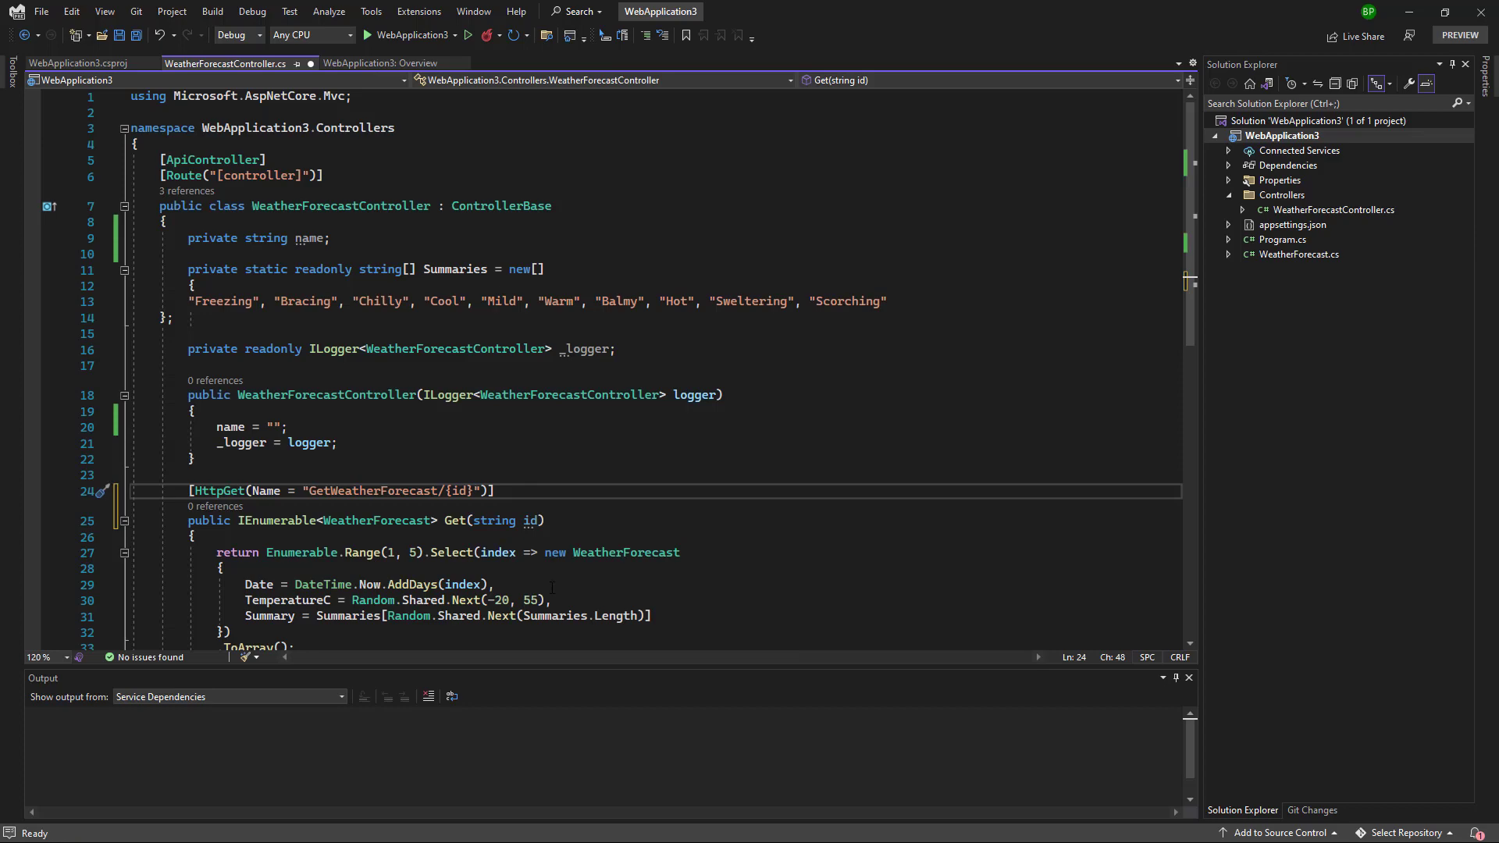
scroll(down, 3)
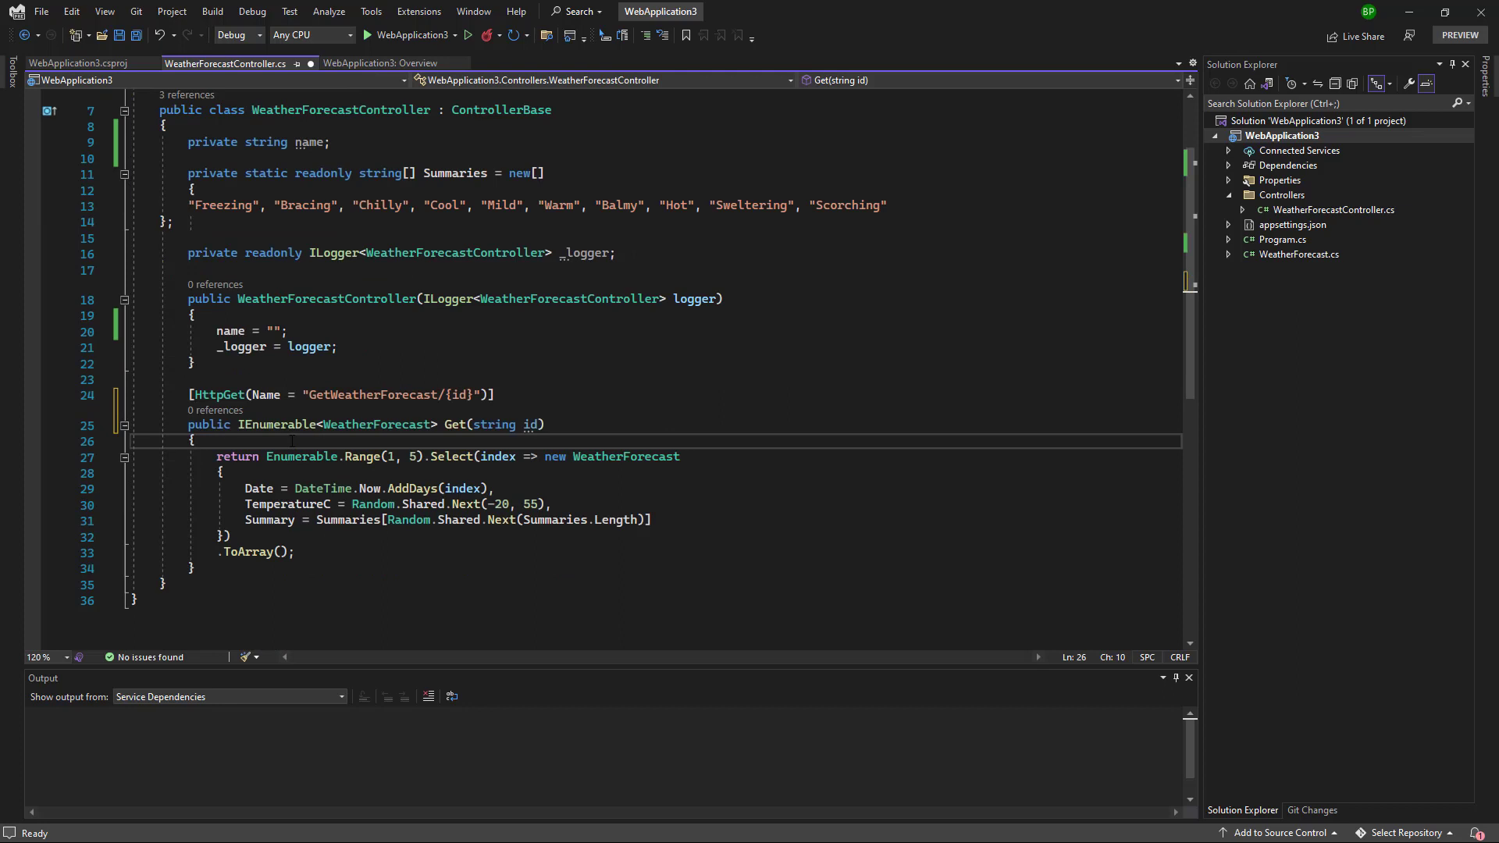
text(string t)
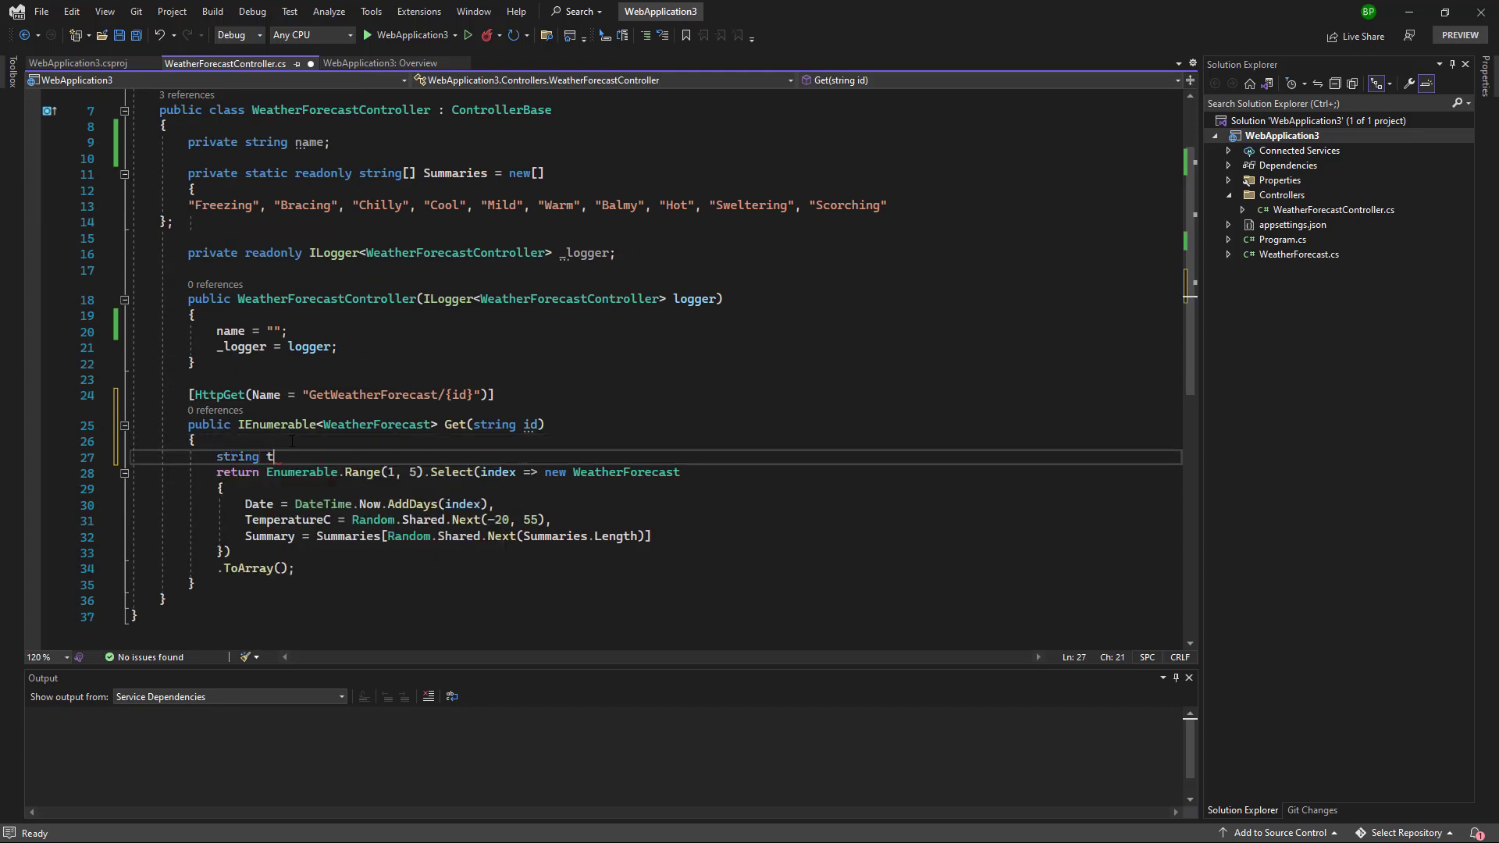
text(emp = id;)
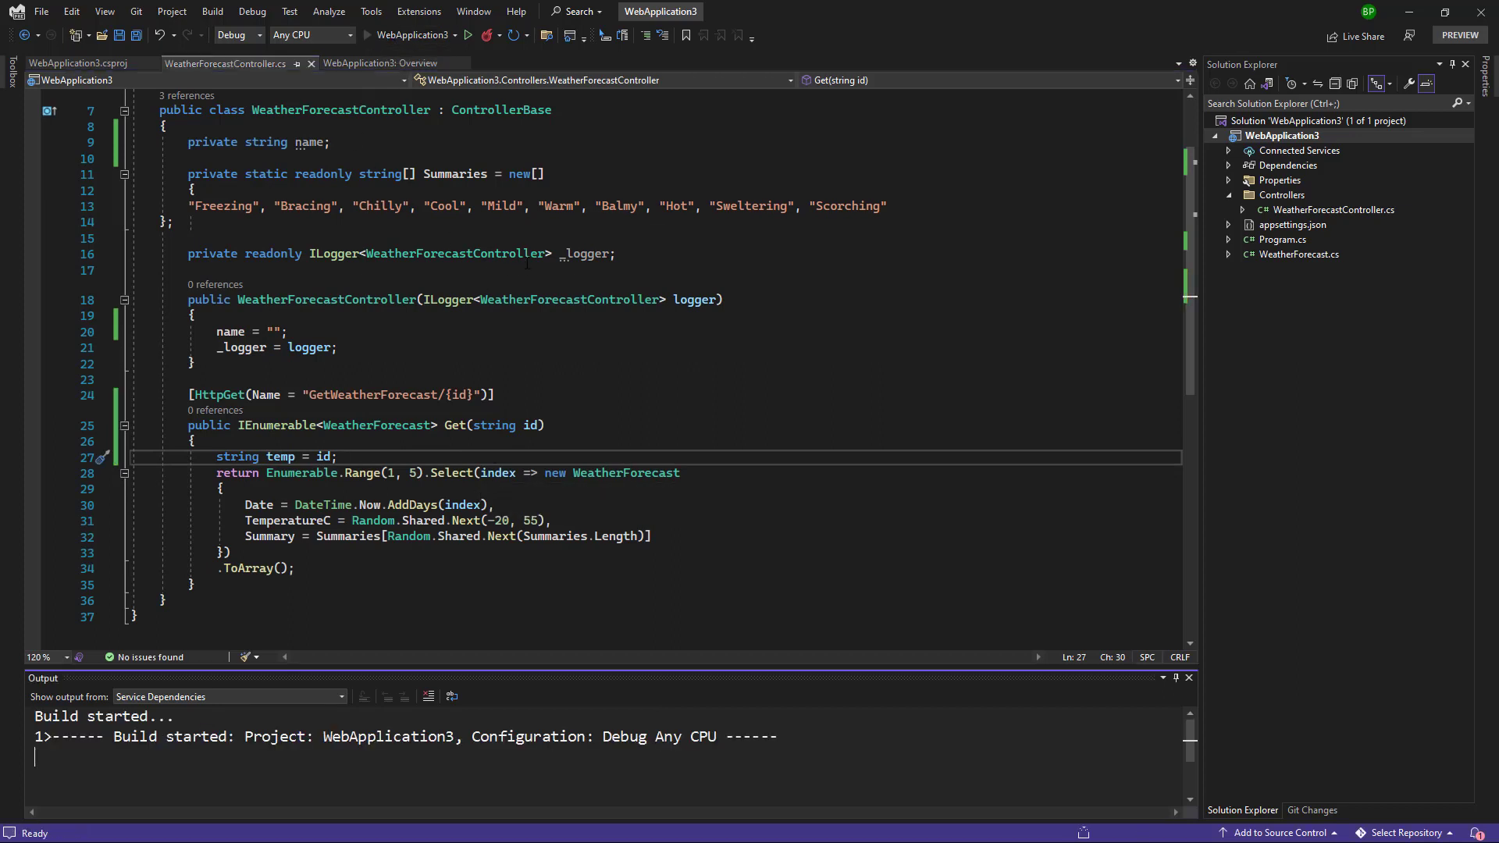
click(210, 12)
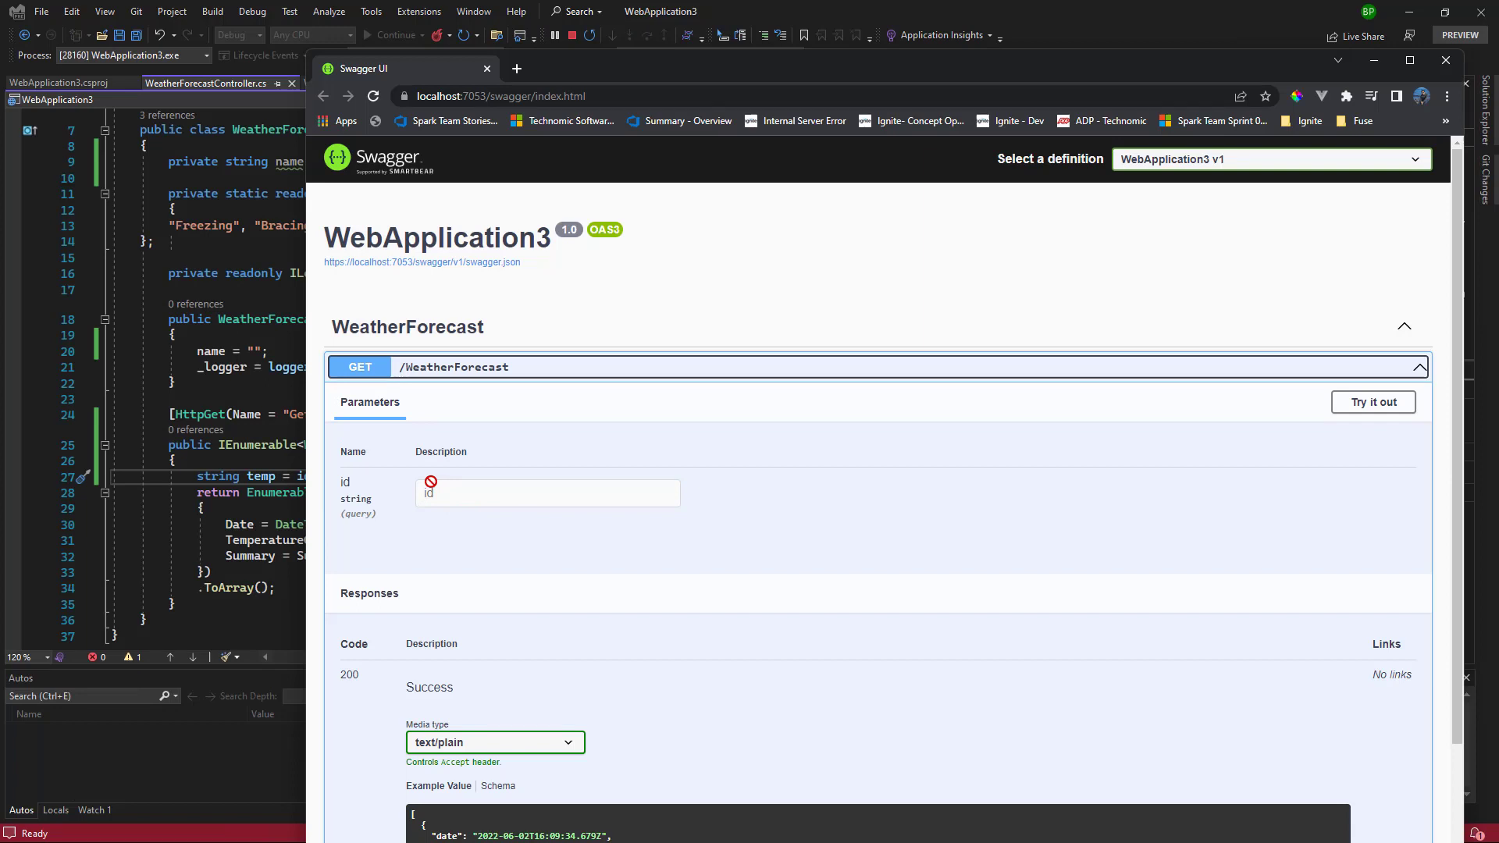
- Expand GET /WeatherForecast in Swagger UI and enable Try it out to reveal the id field
click(1372, 402)
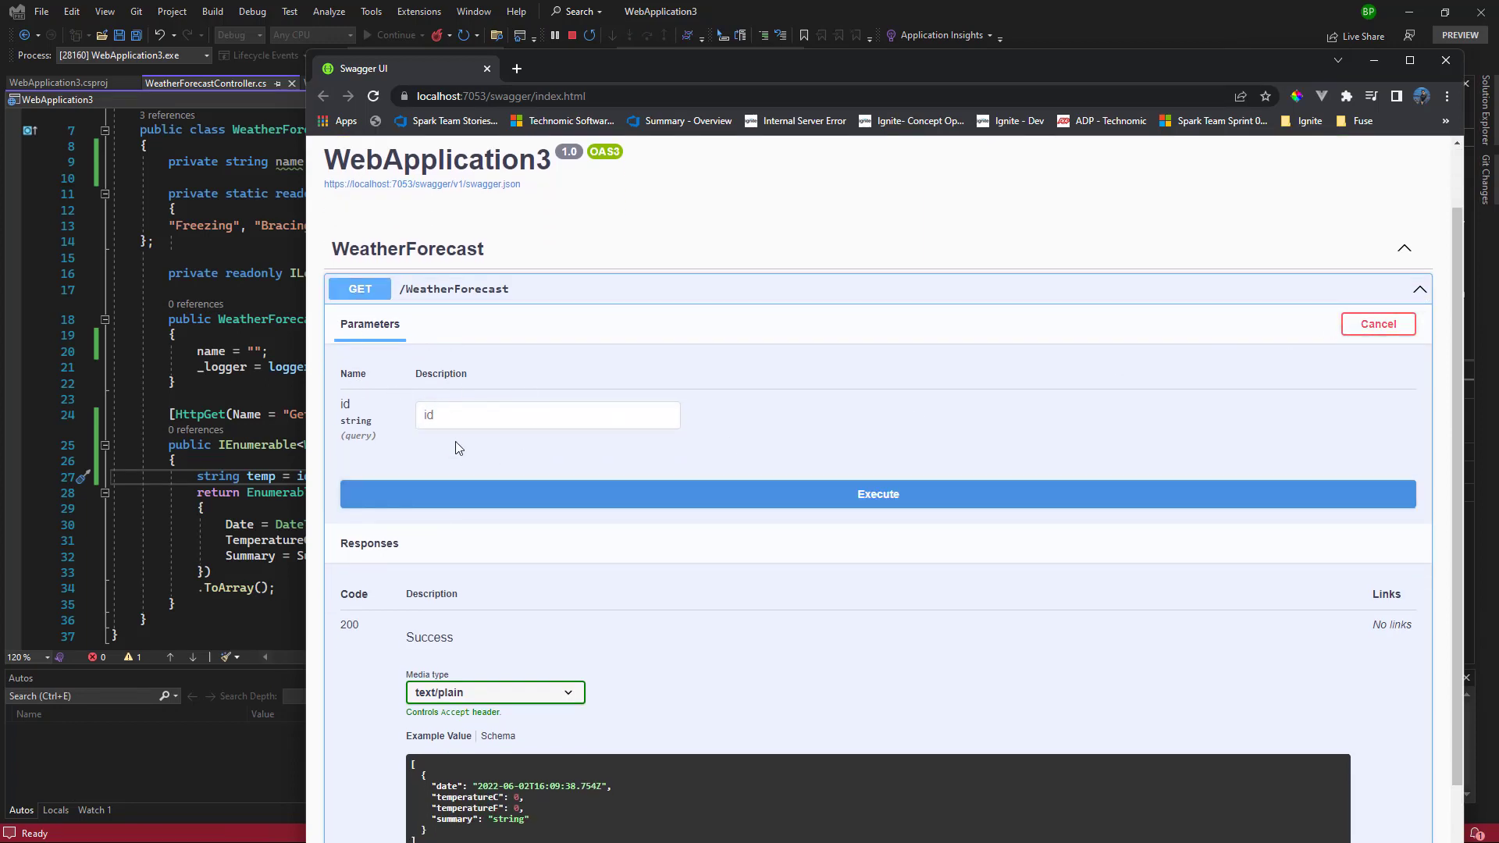
click(877, 494)
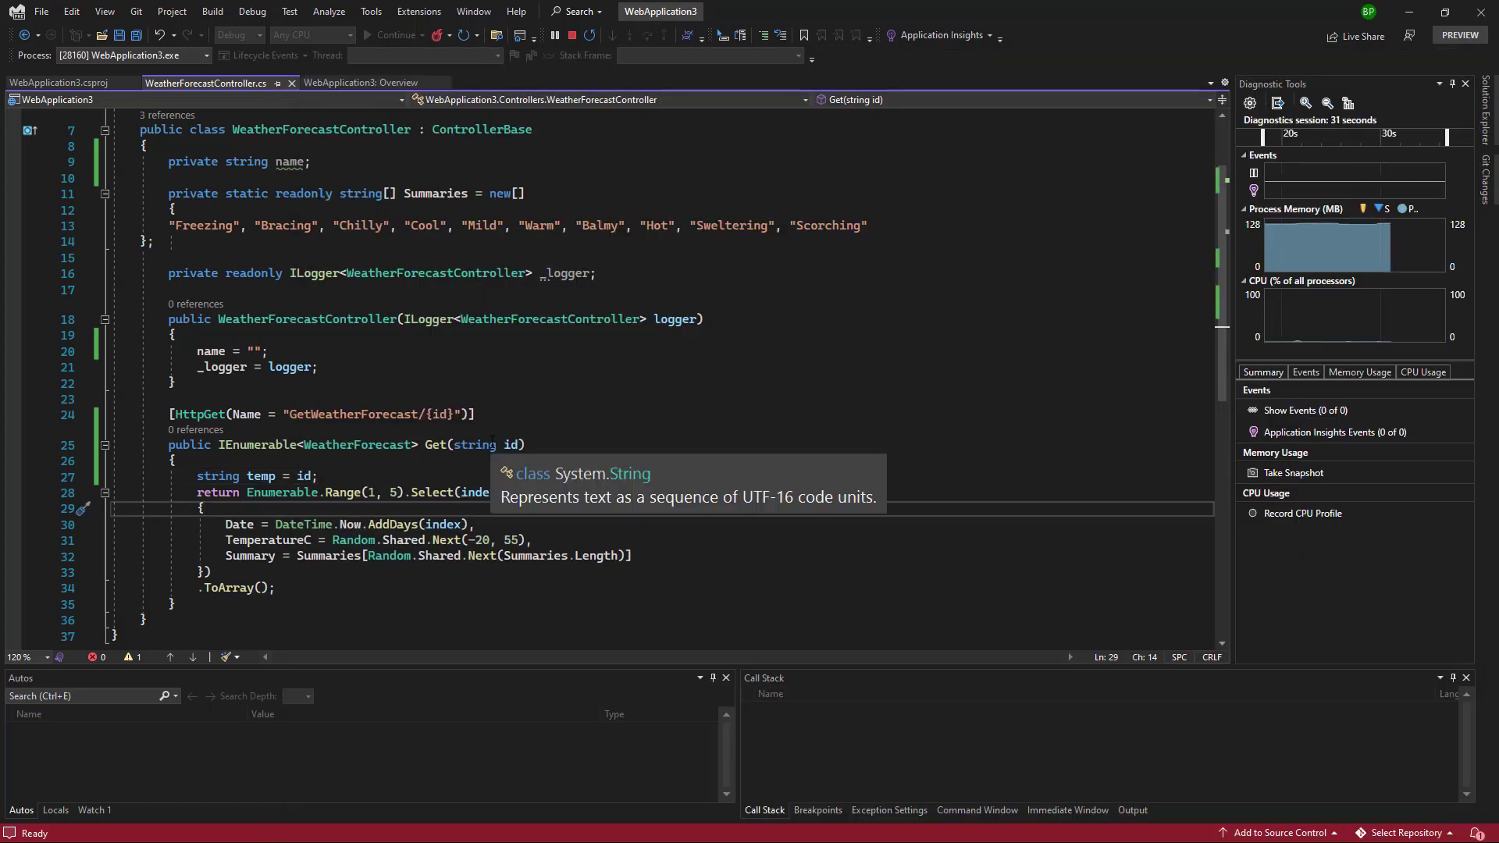
- Stop debugging, set Nullable back to enable, relaunch the API, and return to the controller's id parameter
click(570, 35)
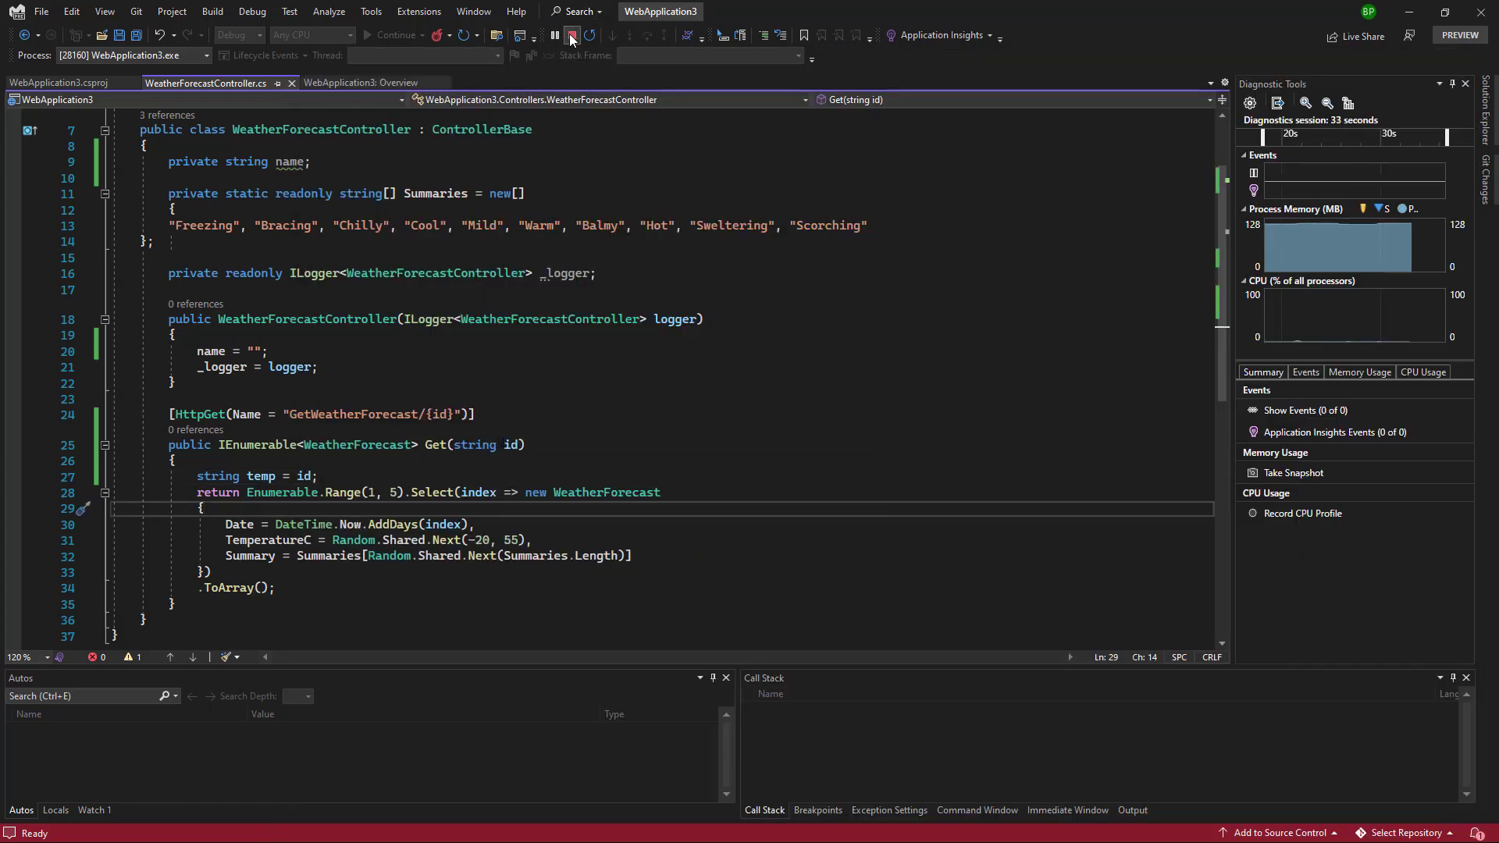
click(572, 35)
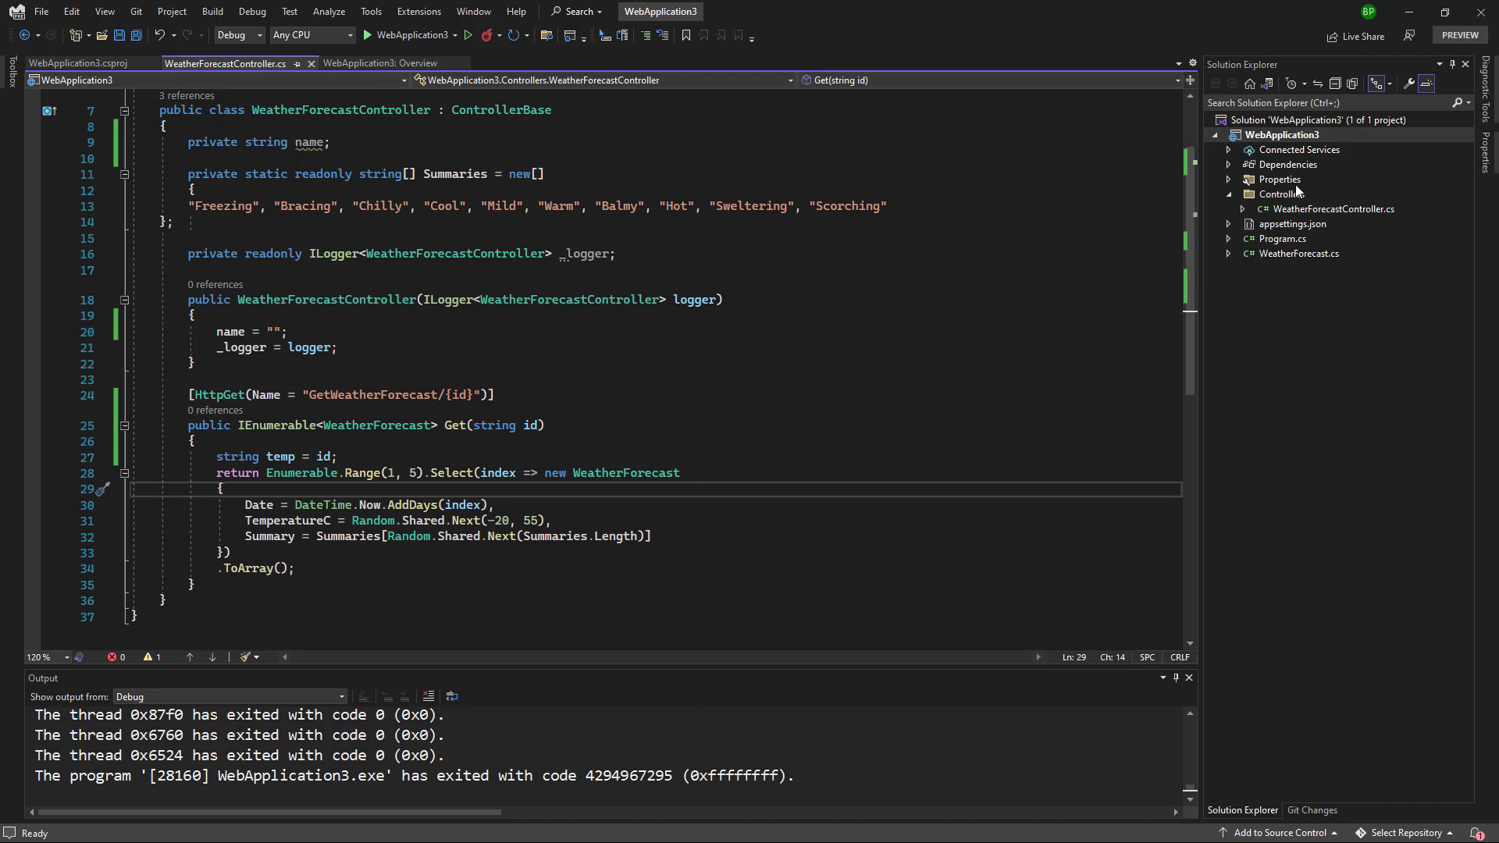
click(75, 62)
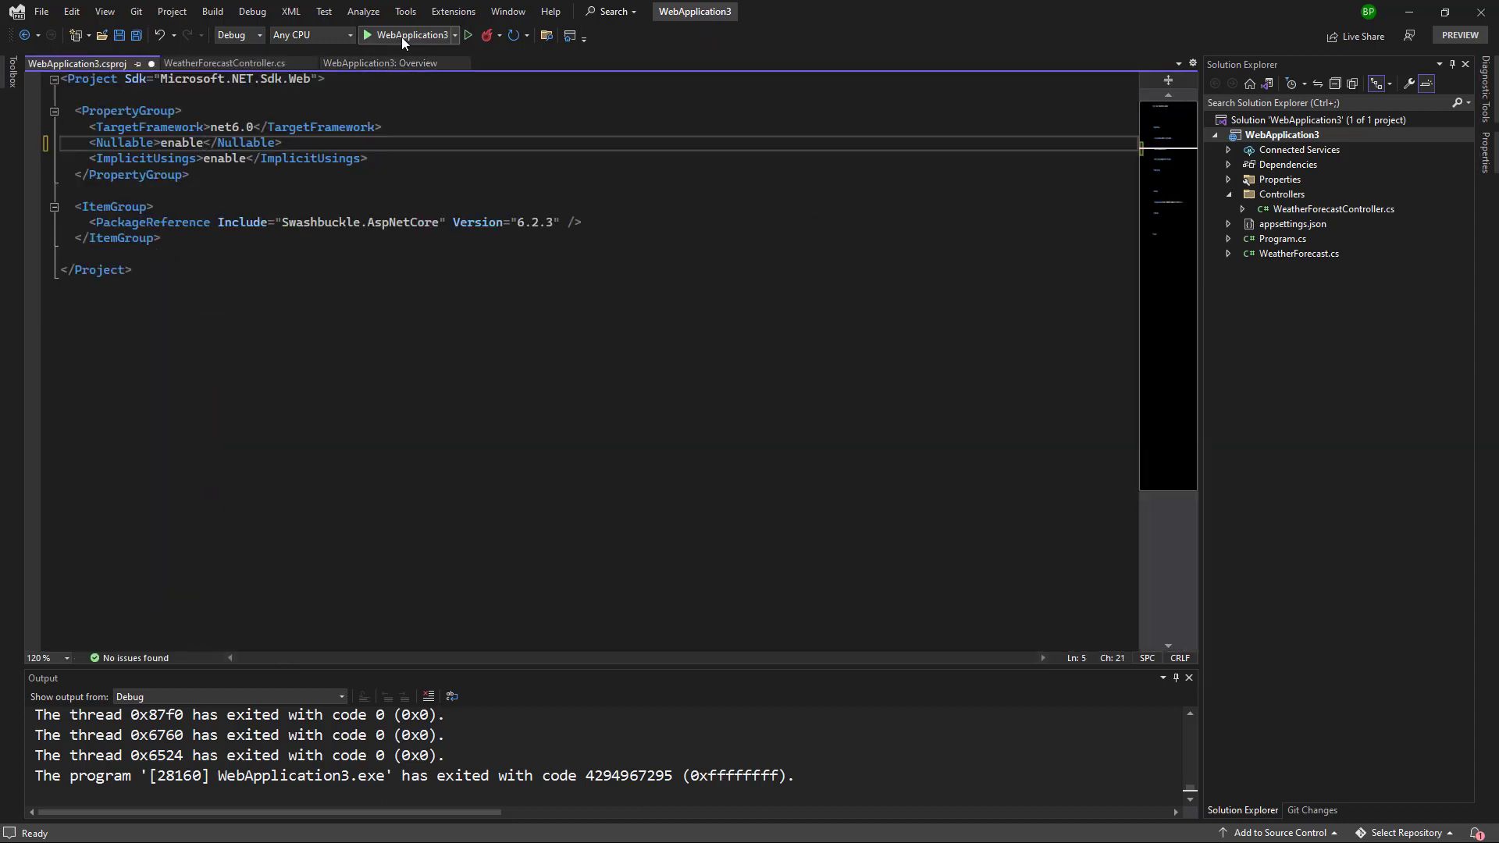
click(375, 34)
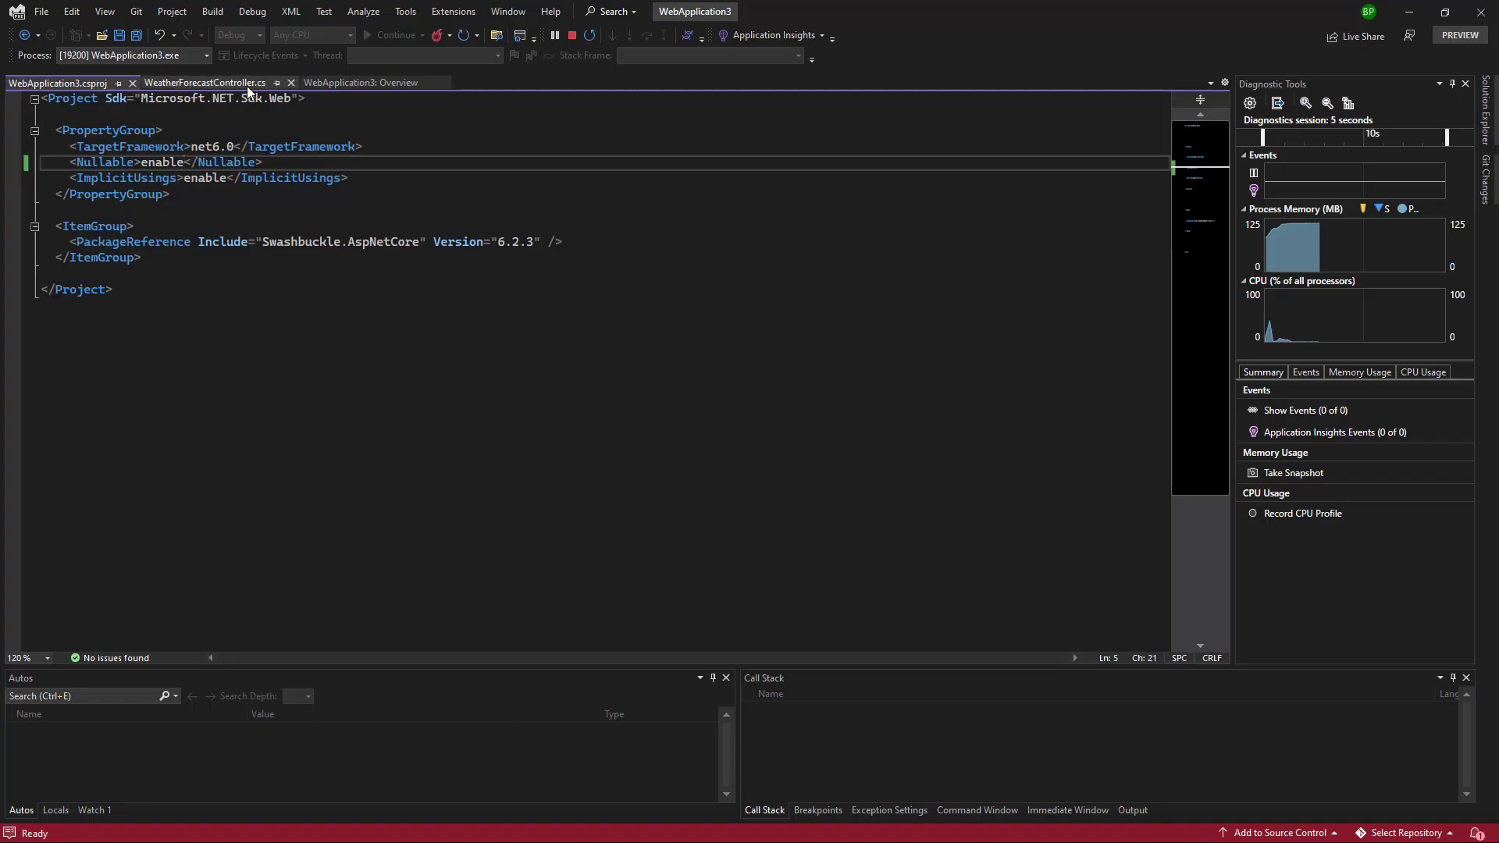
click(206, 82)
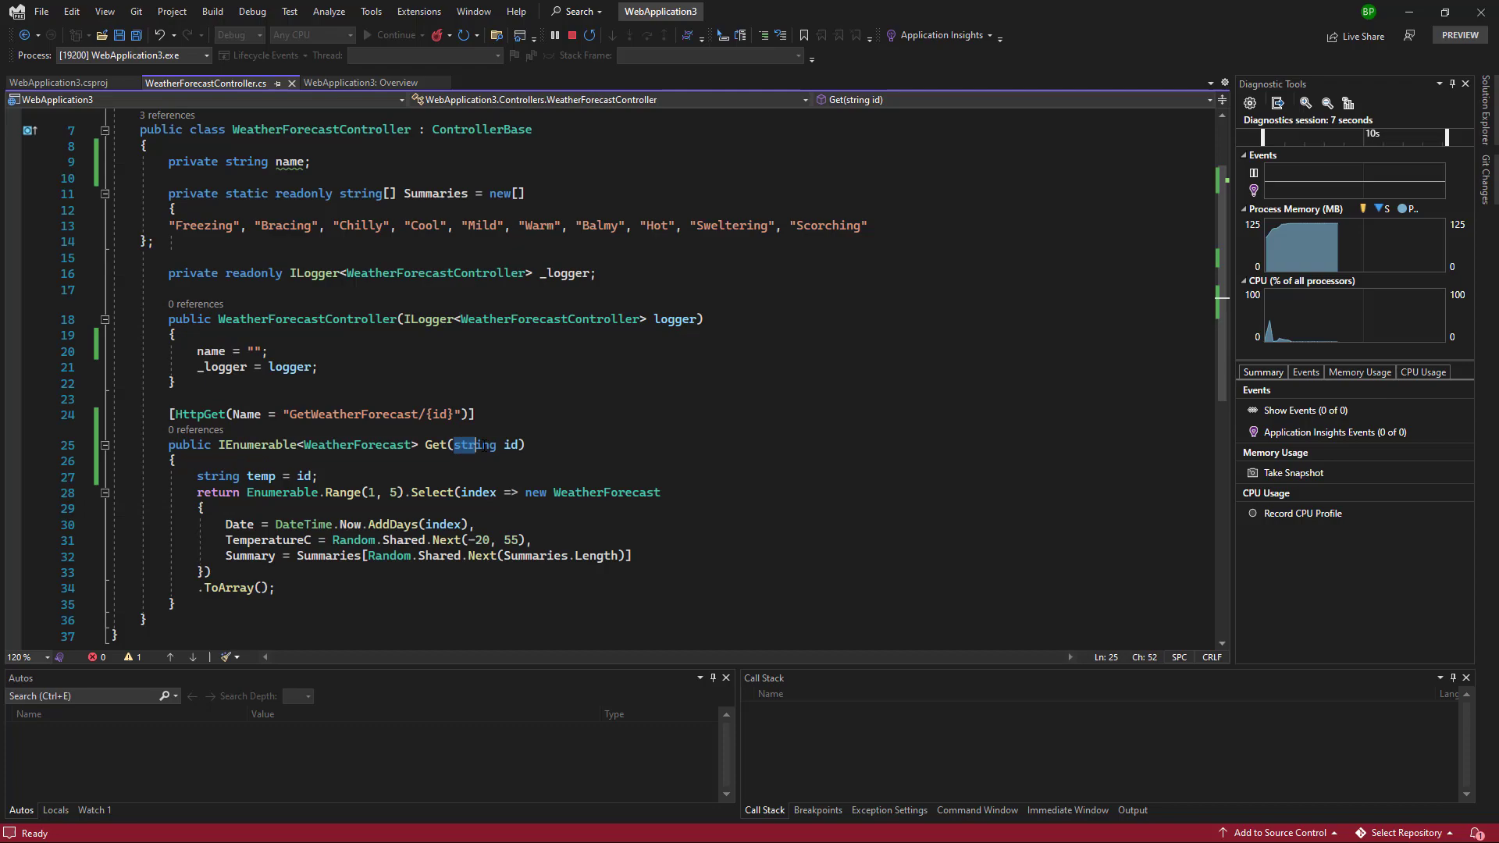
double_click(475, 445)
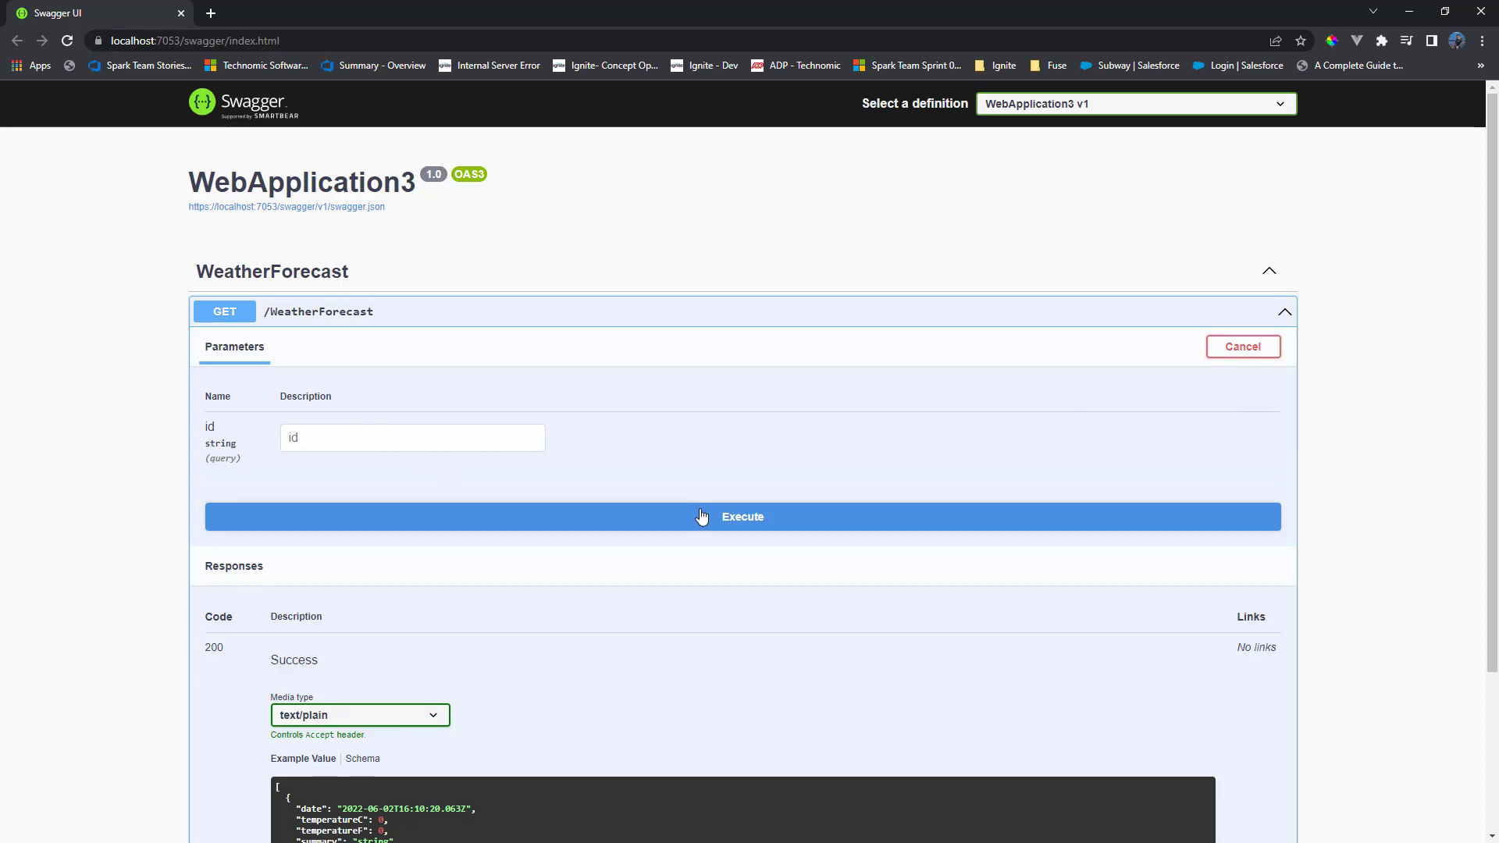
- Execute GET /WeatherForecast with an empty id and read the 400 'id field is required' error
click(703, 517)
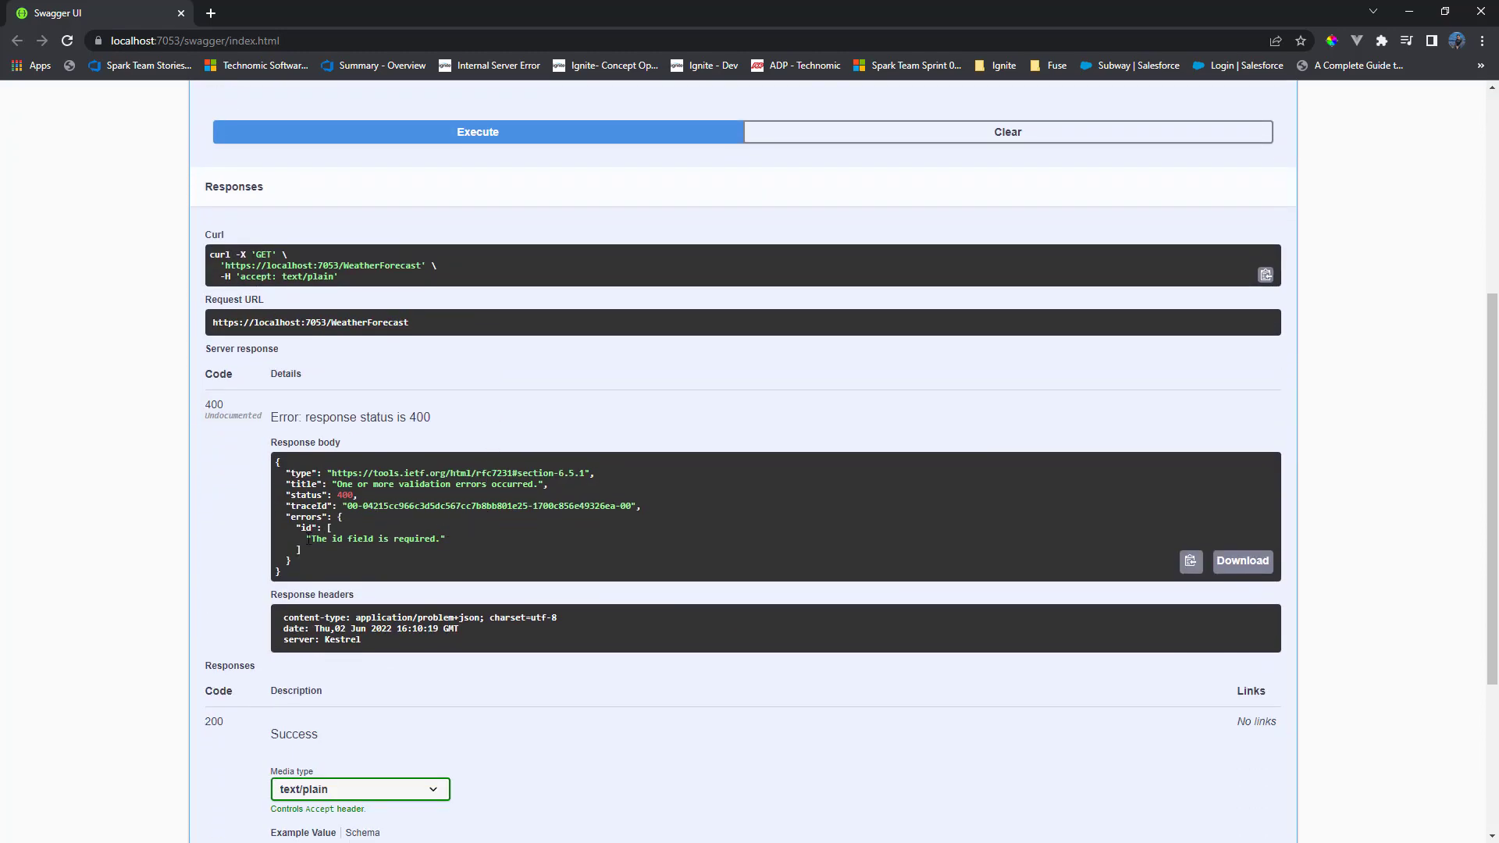
double_click(375, 538)
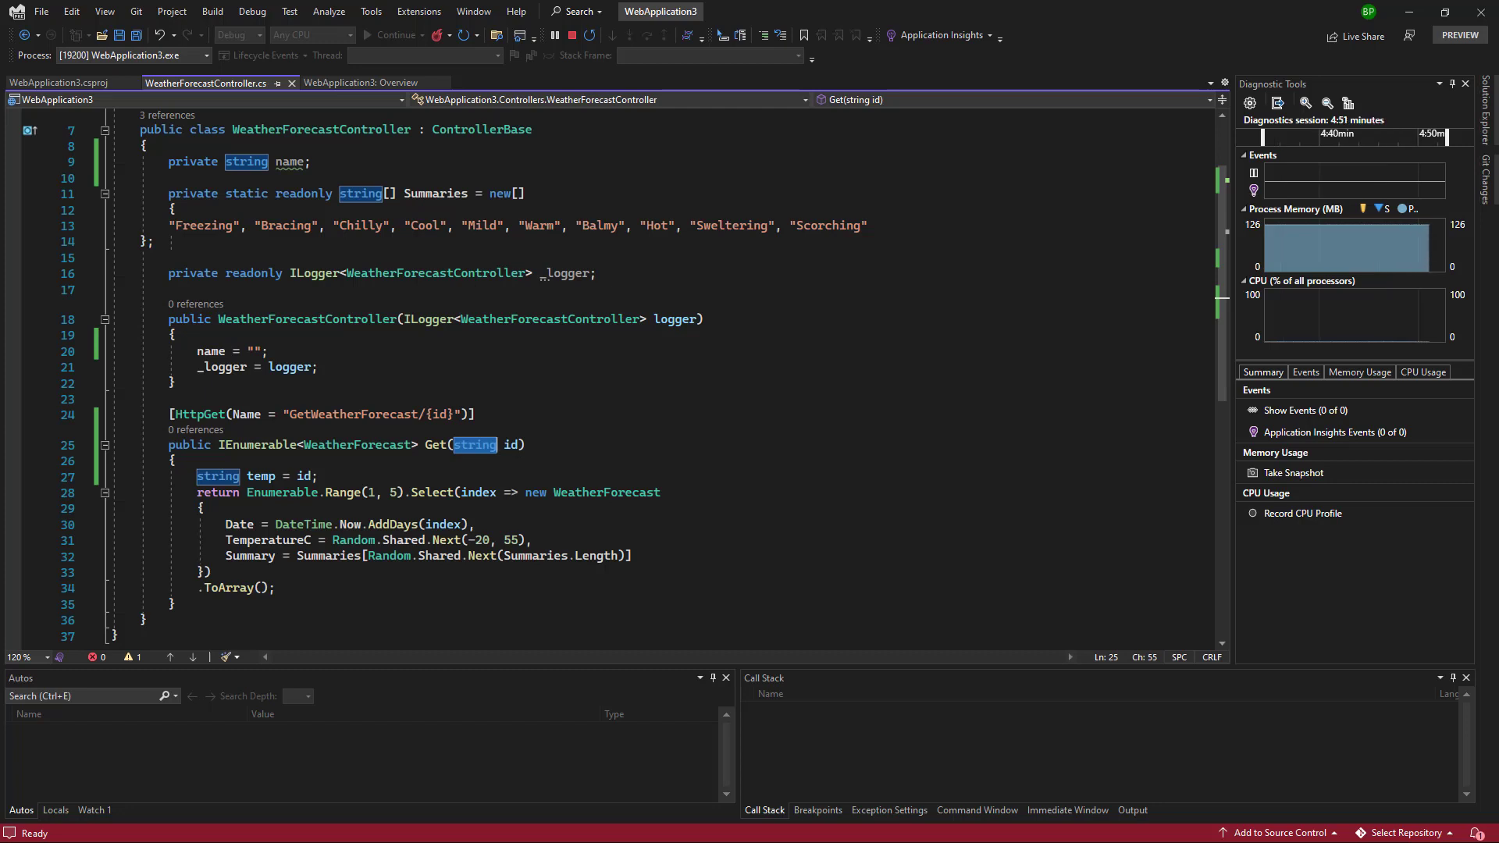
- Switch back to WebApplication3.csproj to view the <Nullable>enable</Nullable> setting
click(55, 82)
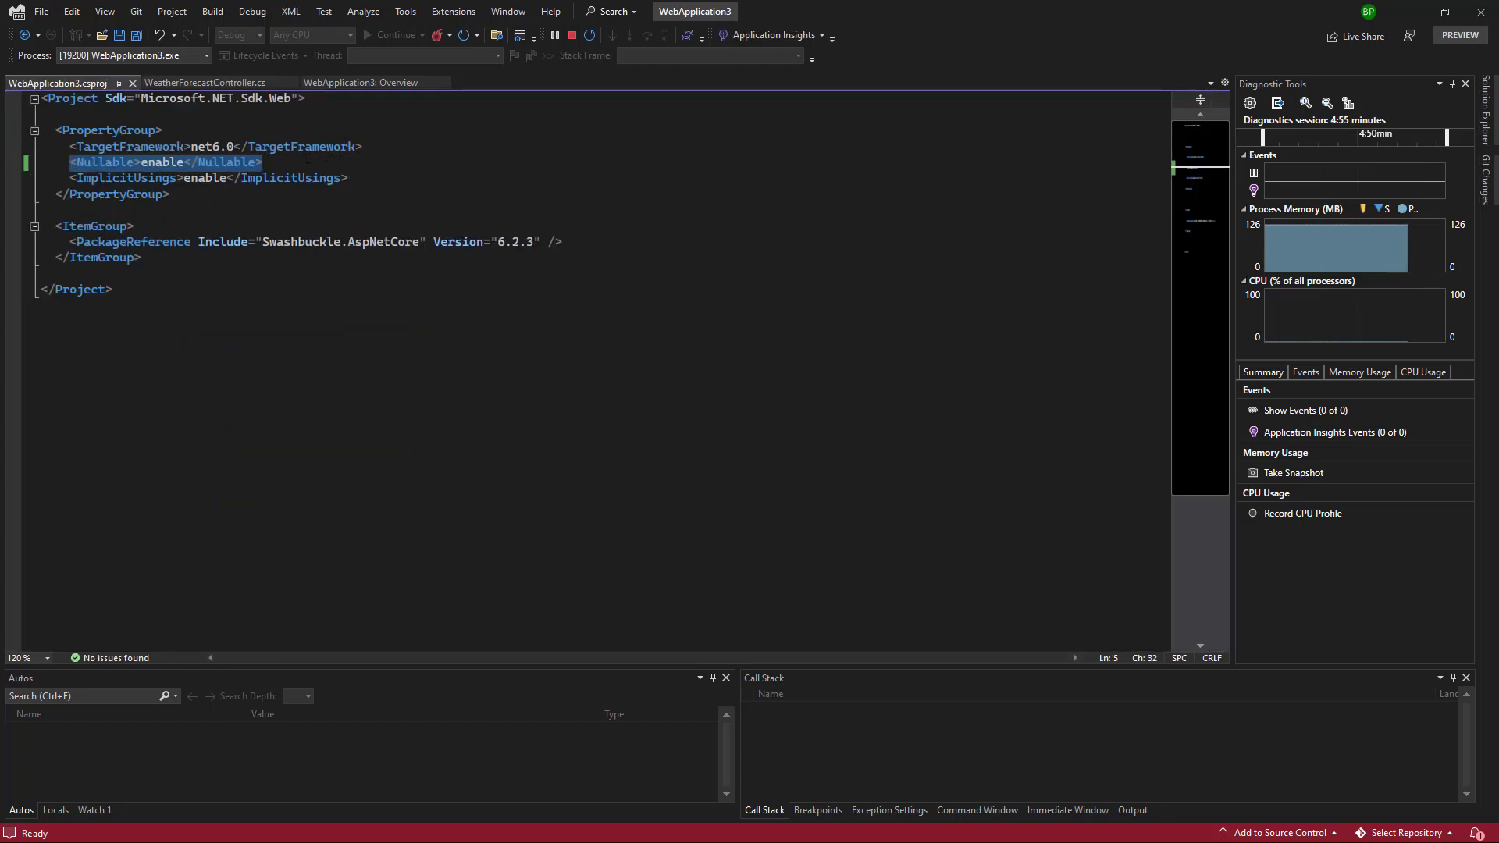
mouse_move(163, 162)
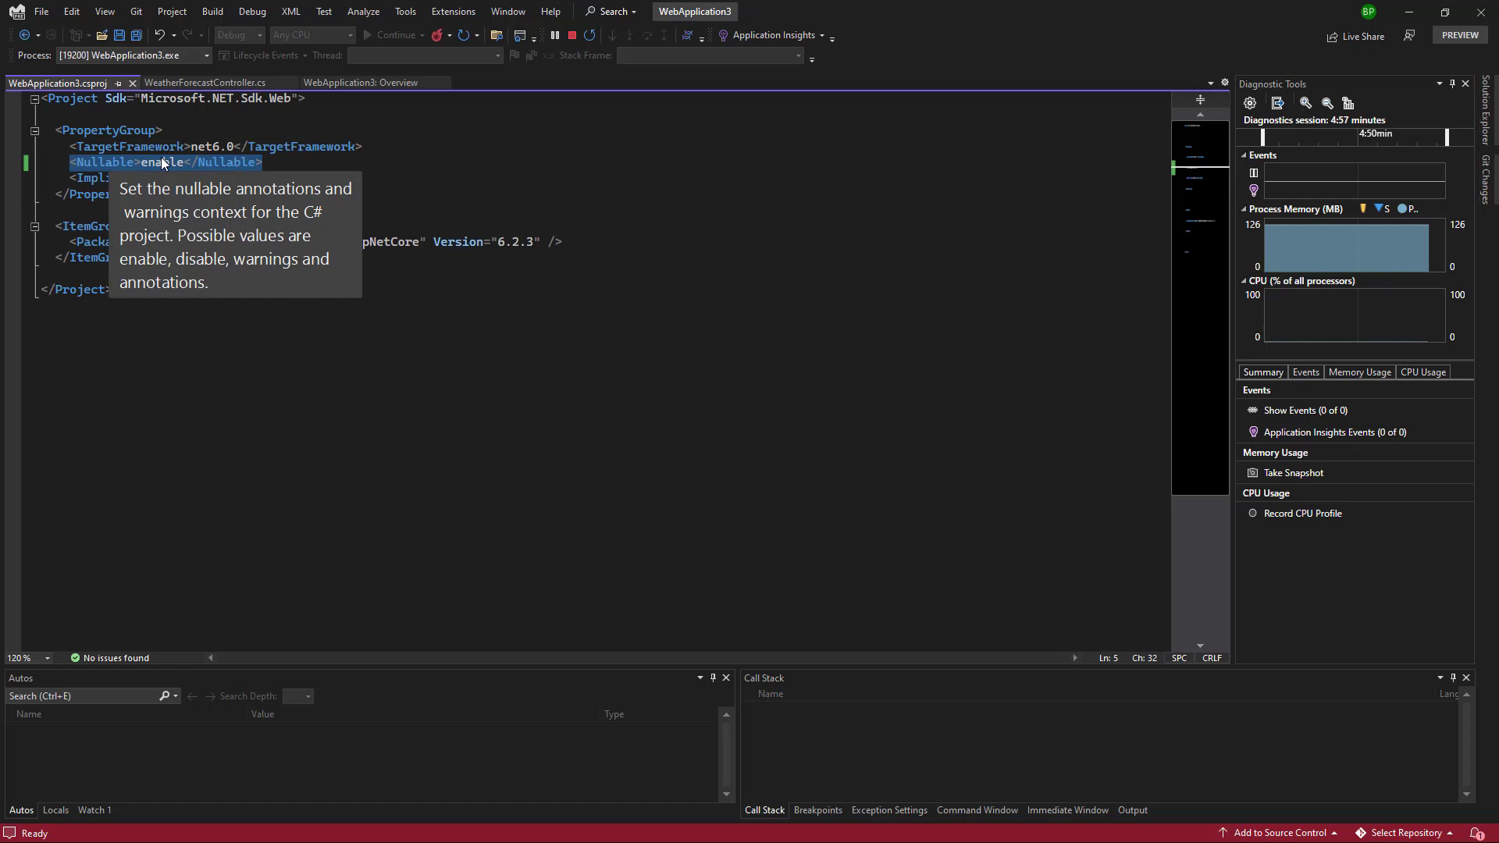